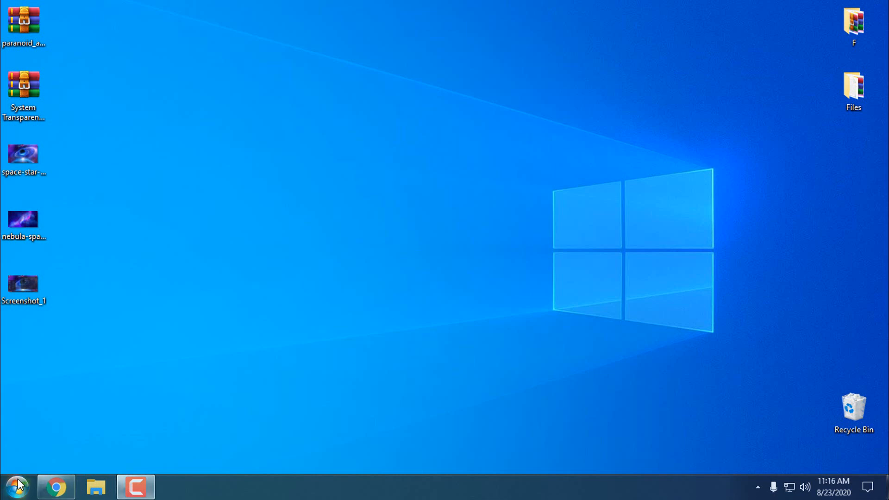
Review the About page for this PC in Settings, then close the Settings window.
type("about")
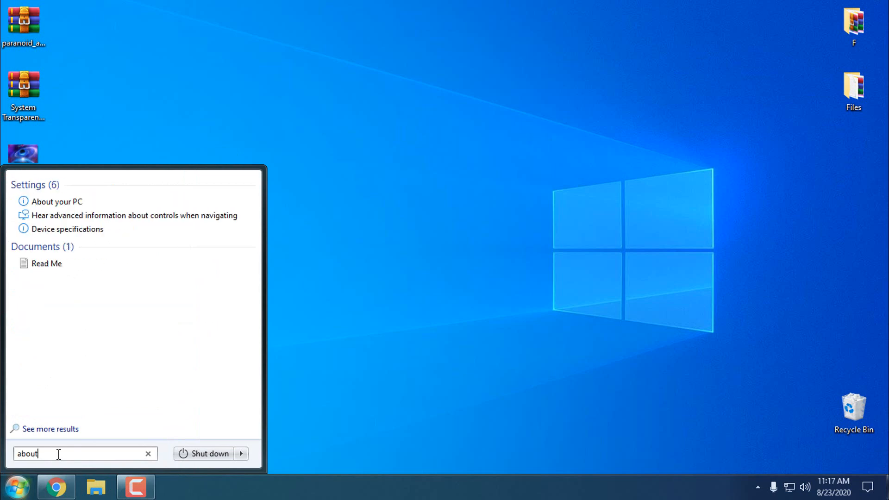
left_click(56, 201)
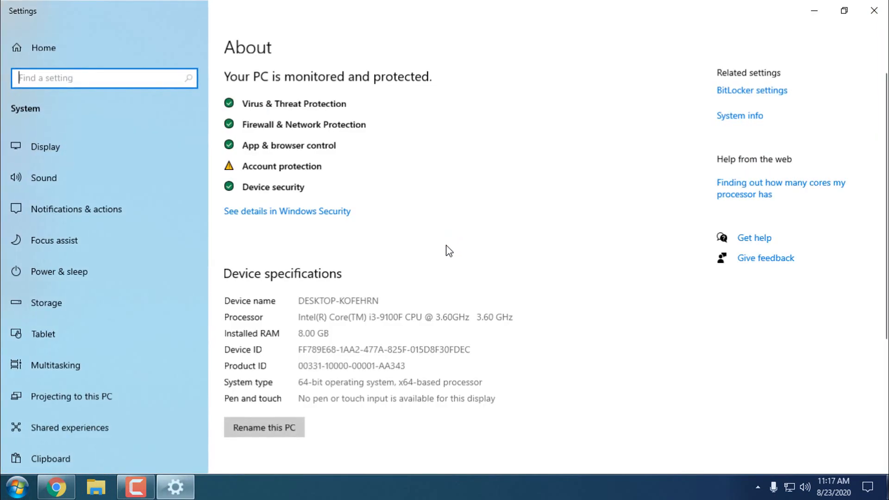
scroll("down", 3)
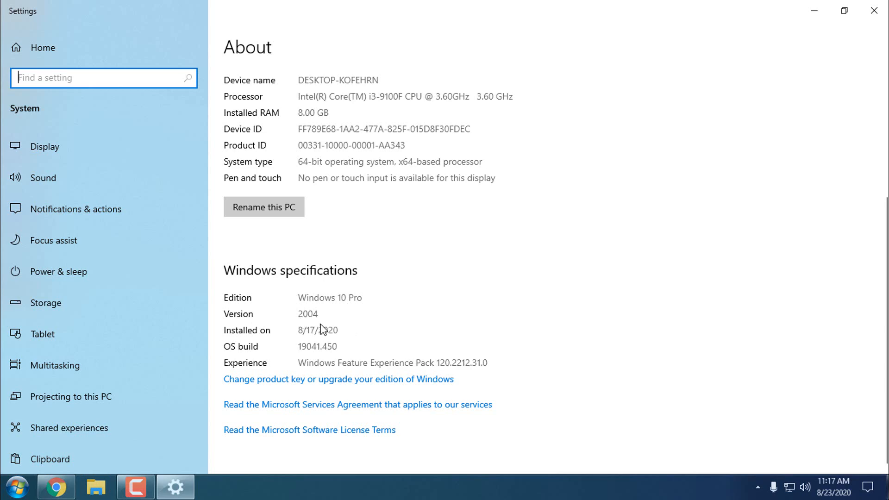
scroll("up", 3)
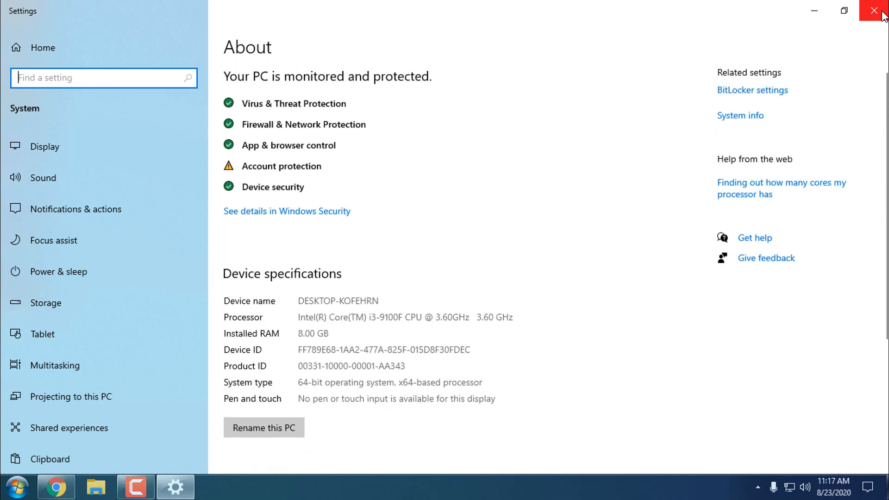
left_click(876, 10)
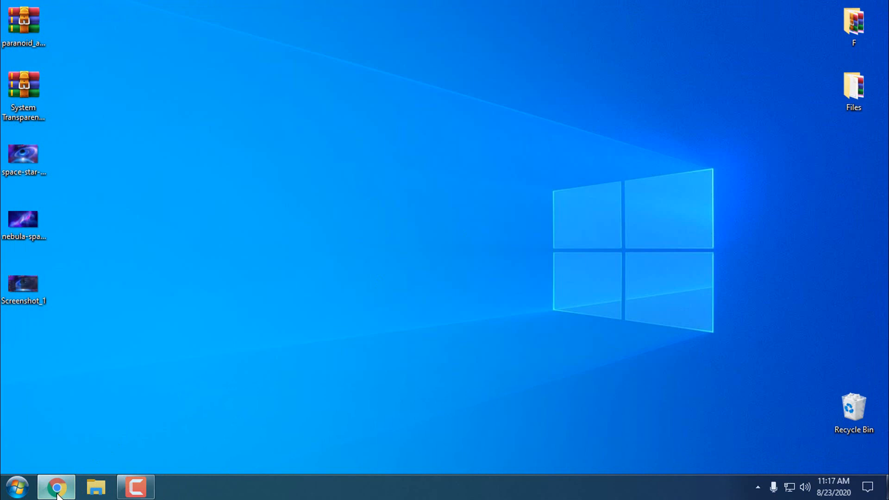
Look over the Paranoid Android Windows 10 Themes page in Chrome, then bring up the Prisoner7 profile tab.
left_click(56, 486)
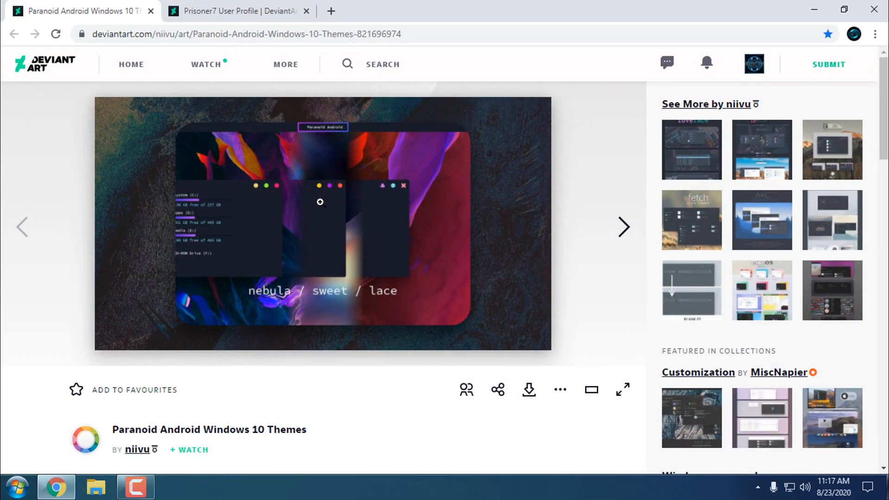
mouse_move(340, 225)
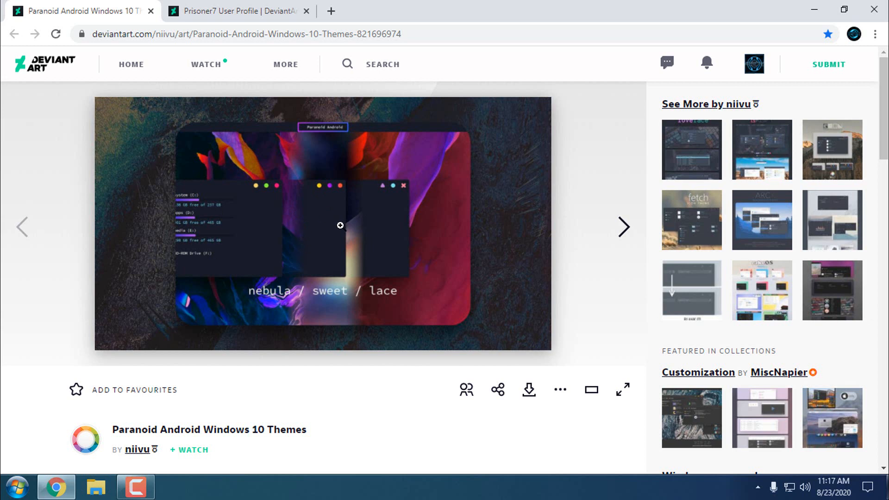
mouse_move(538, 407)
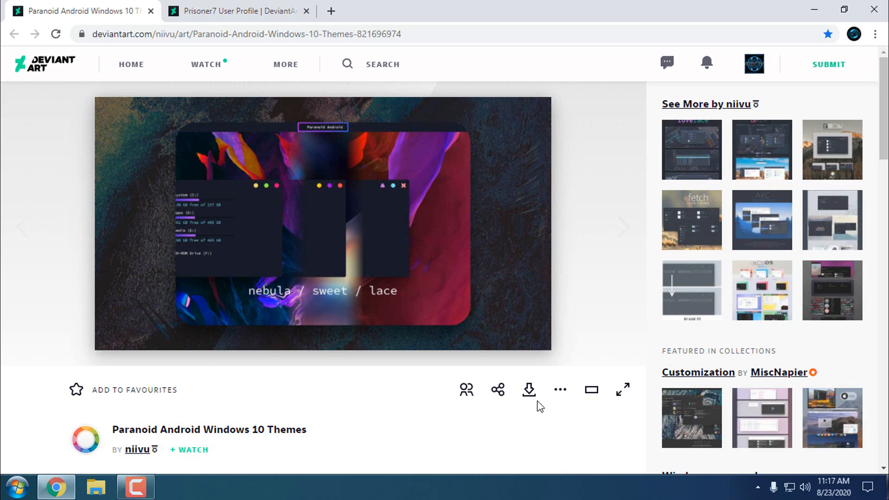
mouse_move(528, 390)
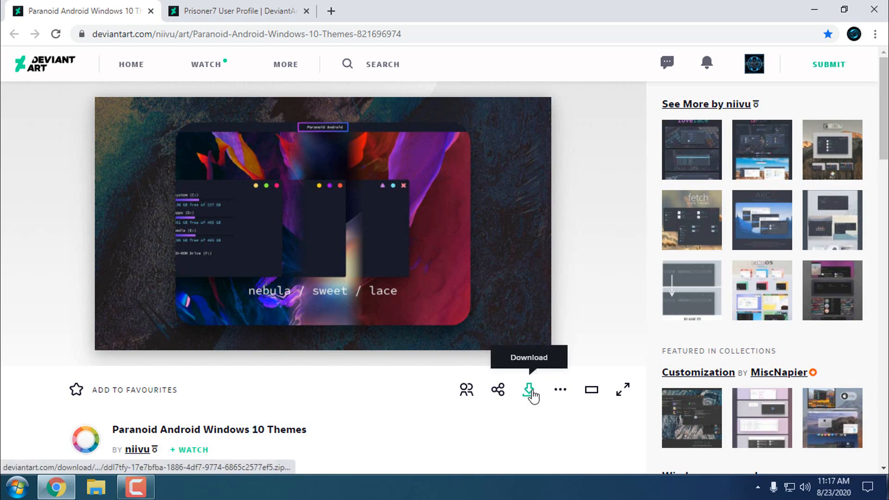
scroll("down", 3)
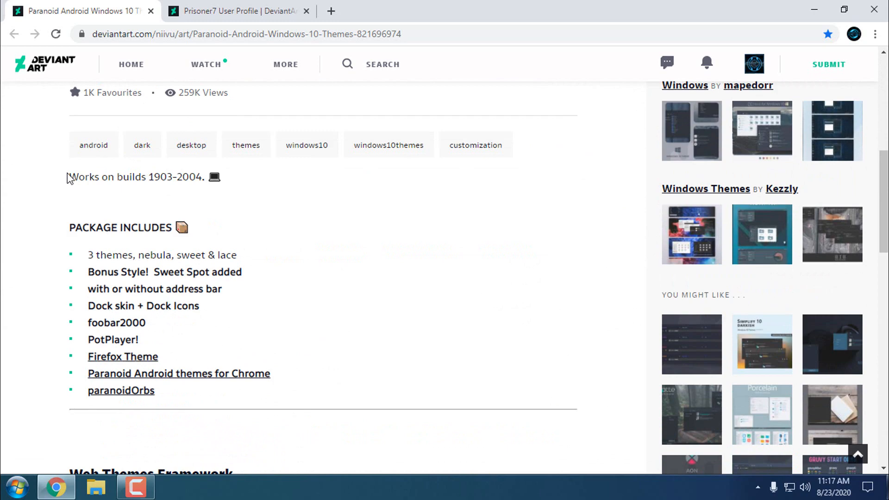
scroll("up", 3)
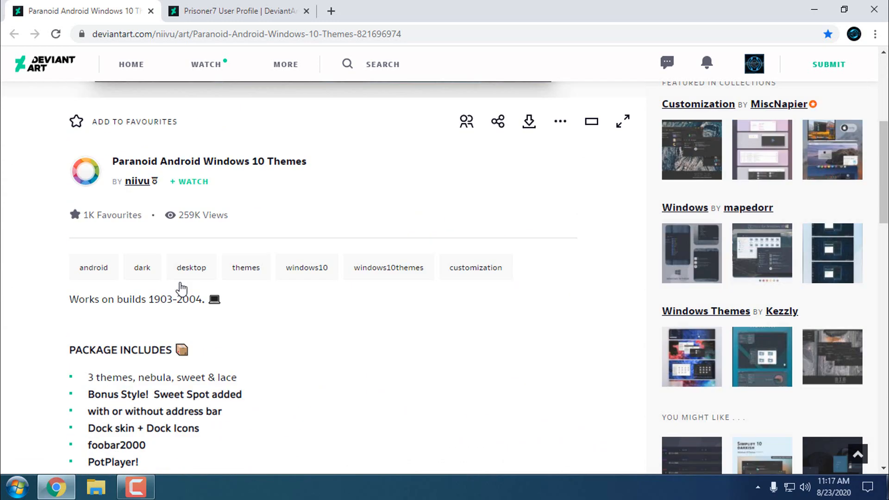
scroll("up", 3)
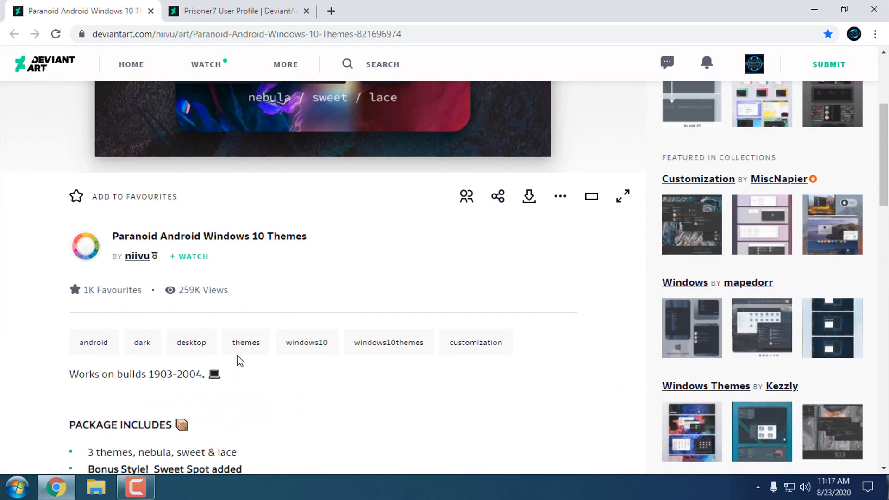
scroll("down", 3)
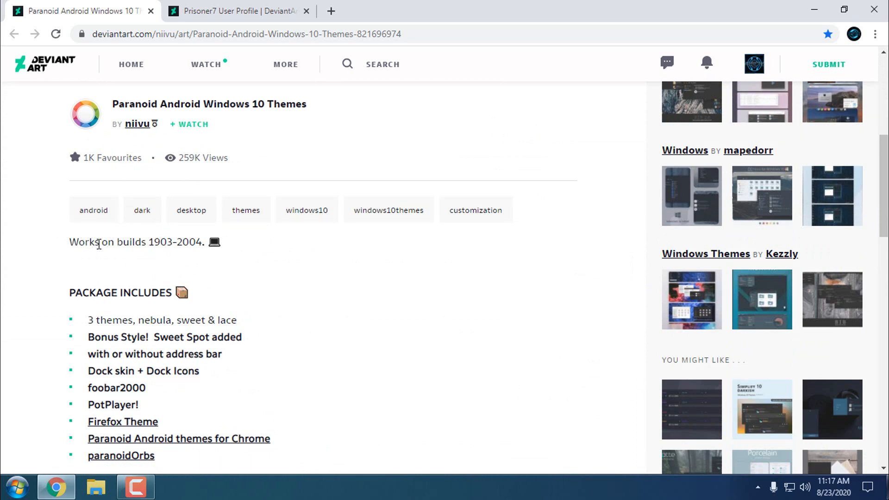
mouse_move(165, 264)
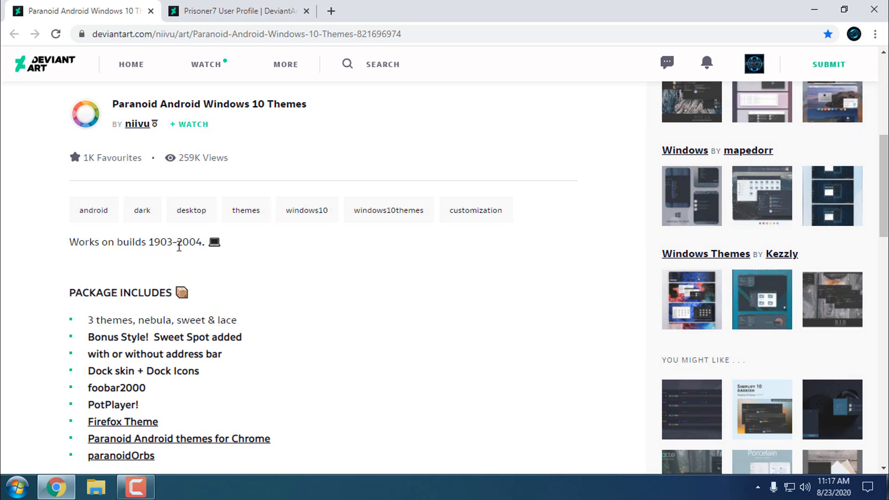
mouse_move(200, 259)
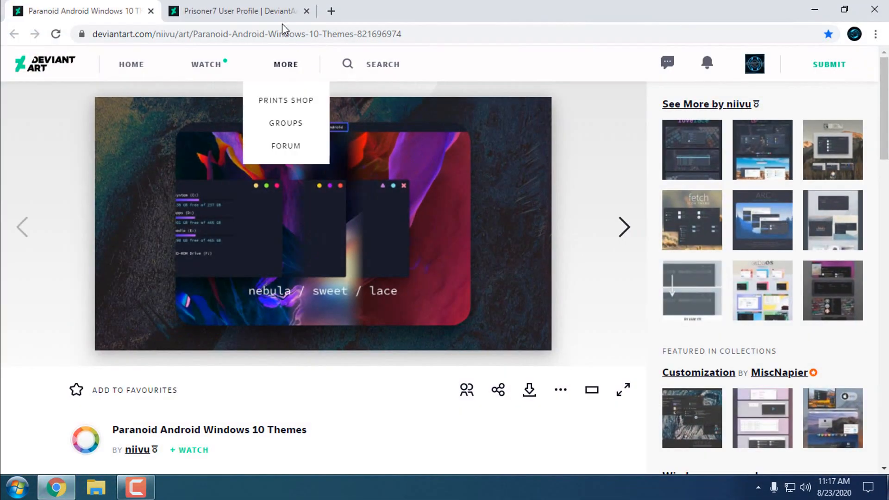
left_click(233, 11)
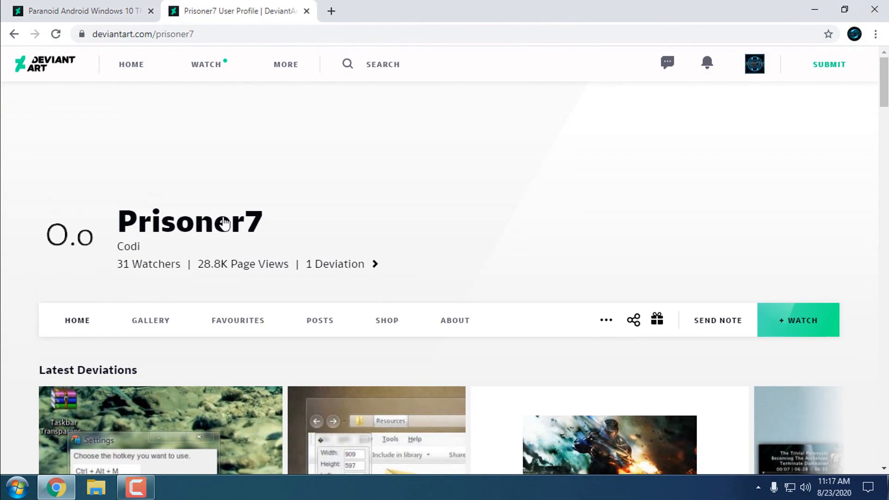
mouse_move(187, 232)
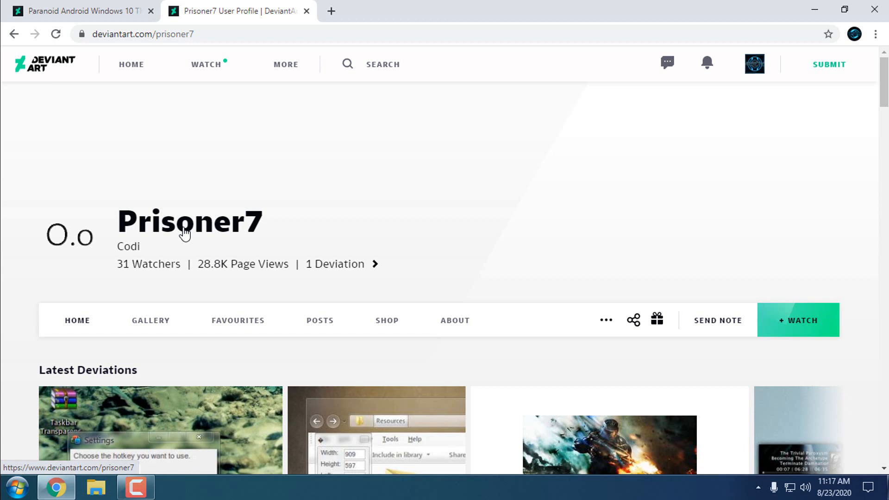
mouse_move(213, 211)
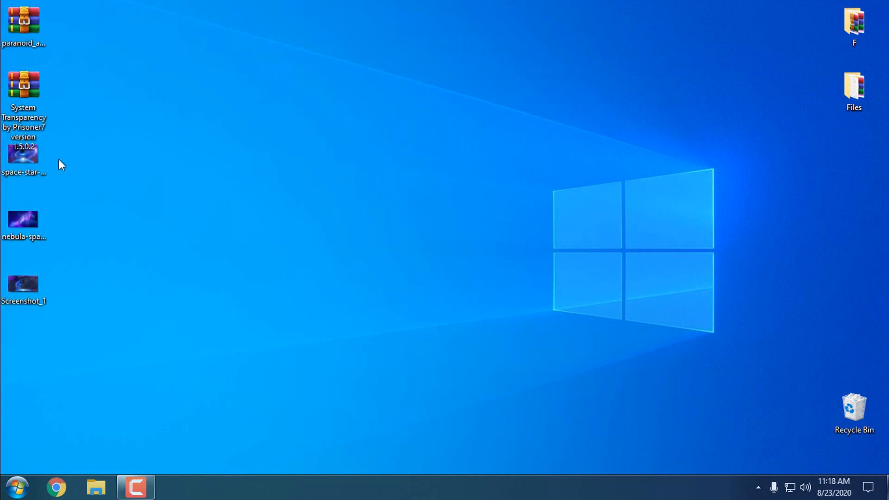
mouse_move(307, 241)
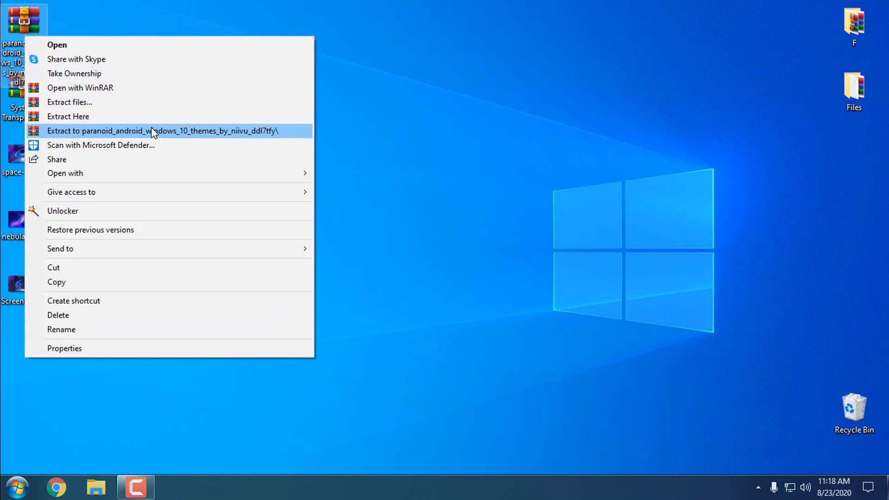
Extract the paranoid_android ZIP into its own folder on the desktop and bring up that folder's options.
left_click(162, 130)
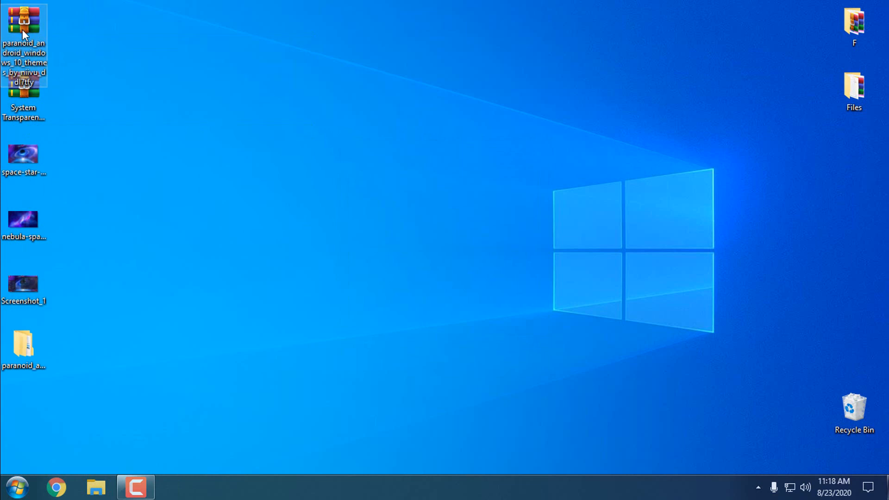
mouse_move(24, 22)
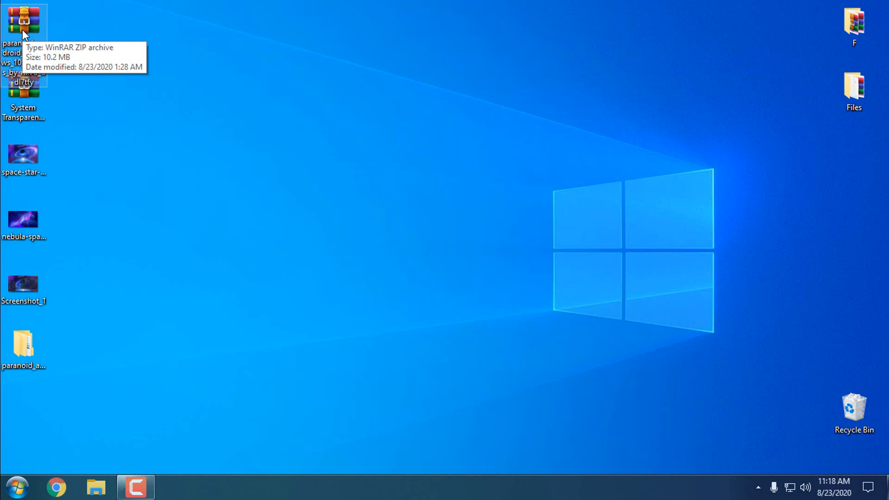
right_click(22, 22)
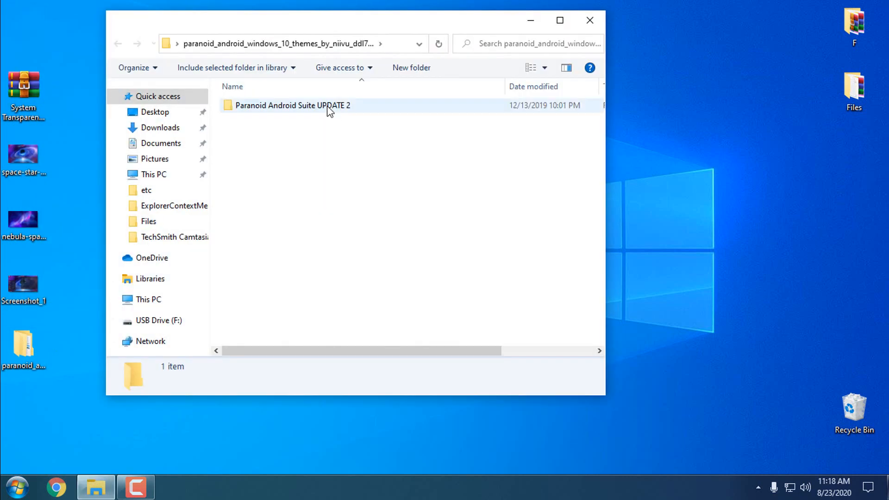
Inside Paranoid Android Suite UPDATE 2, check the files and pick out the Windows 10 Themes folder to copy.
double_click(293, 105)
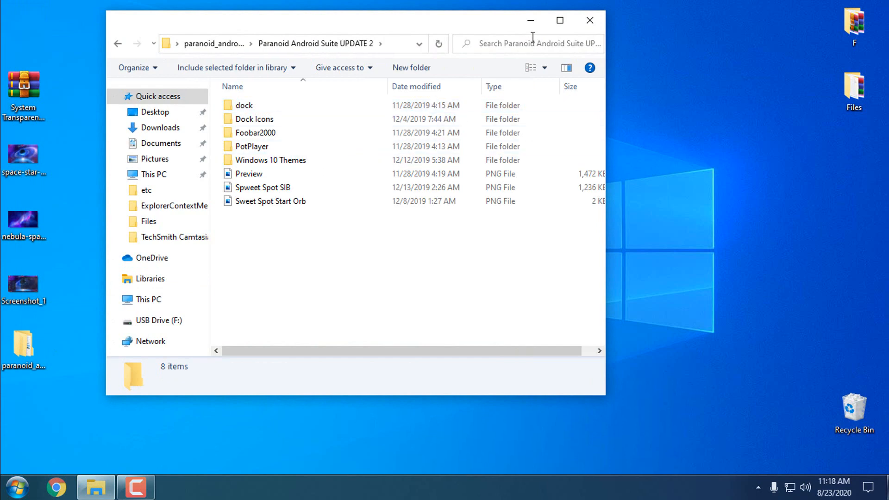
left_click(560, 21)
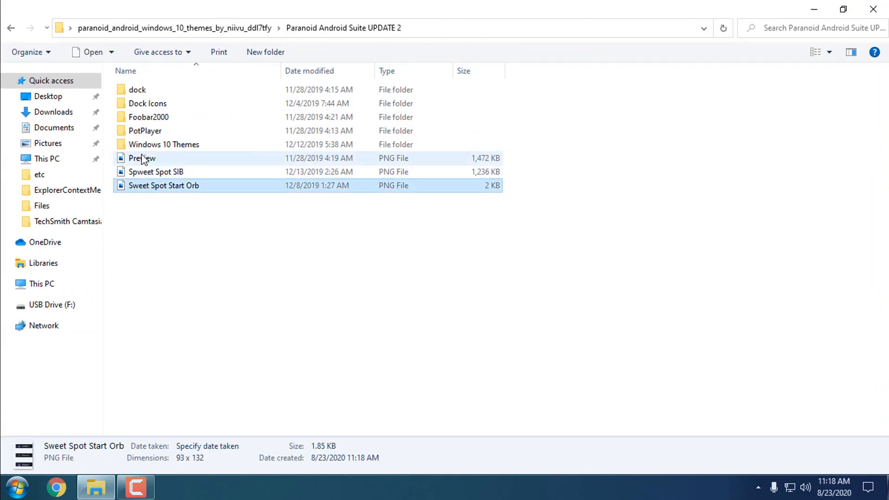
left_click(156, 172)
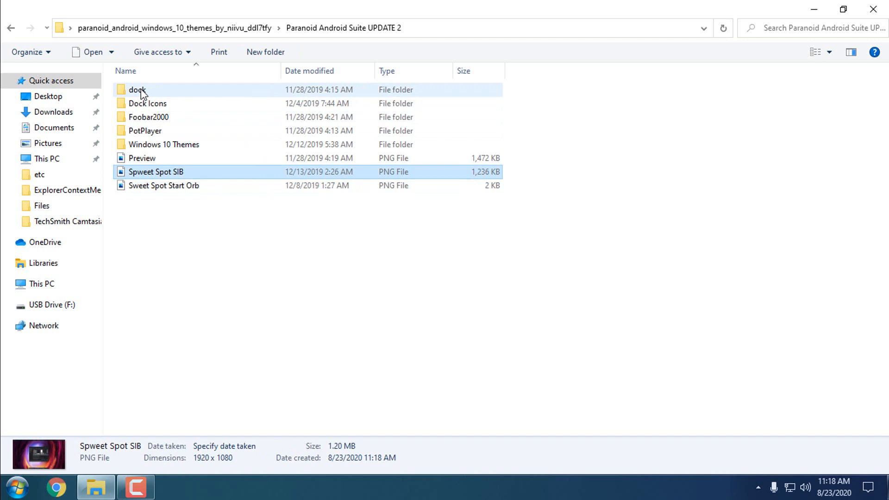
left_click(148, 116)
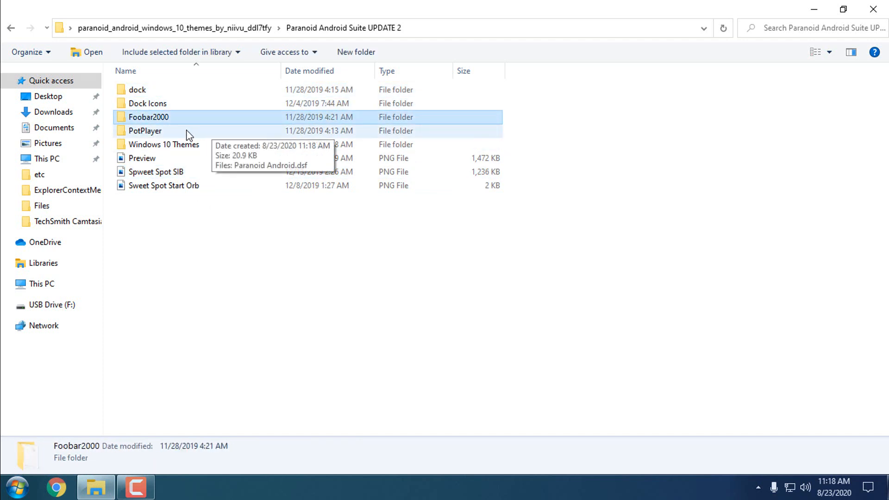
left_click(164, 144)
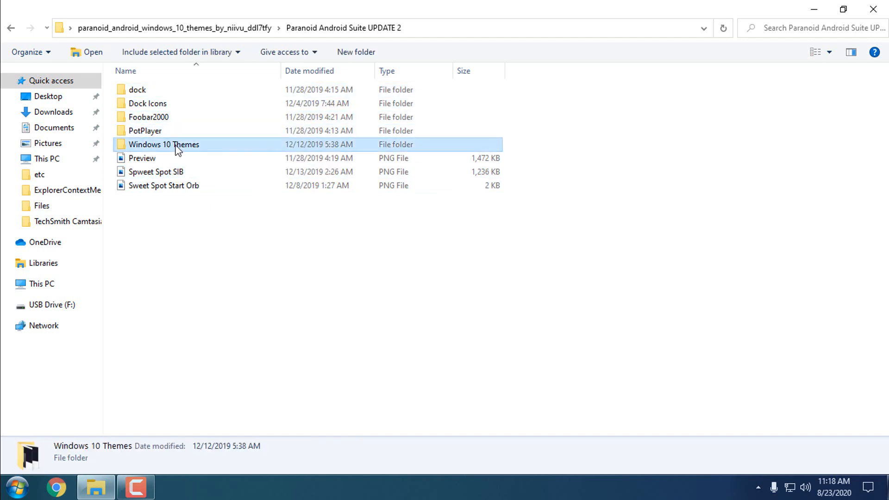
mouse_move(203, 152)
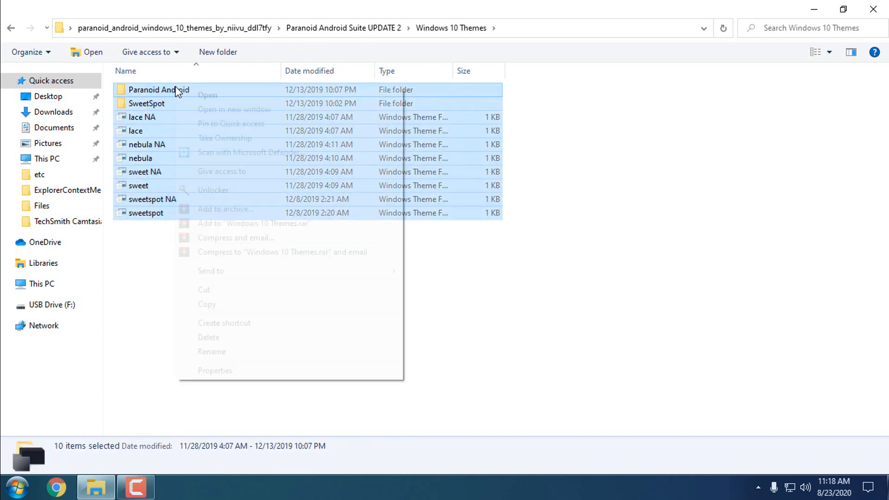
Paste the copied theme files into C:\Windows\Resources\Themes.
left_click(42, 284)
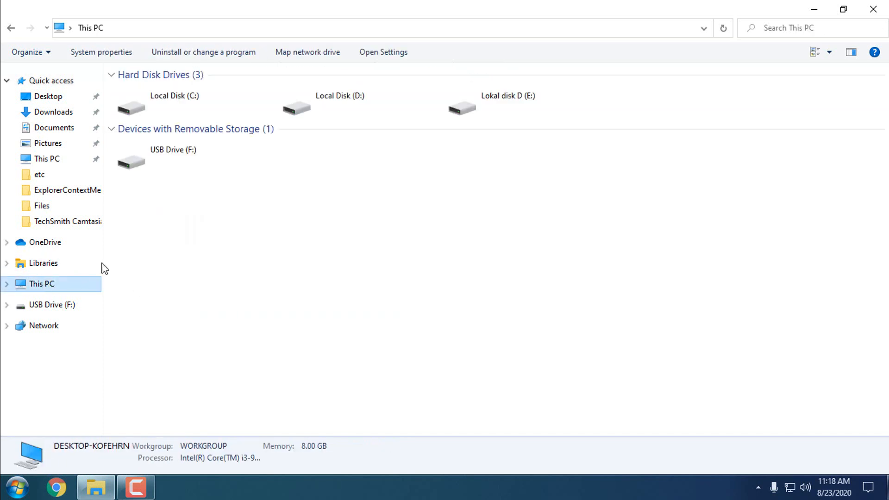
double_click(174, 108)
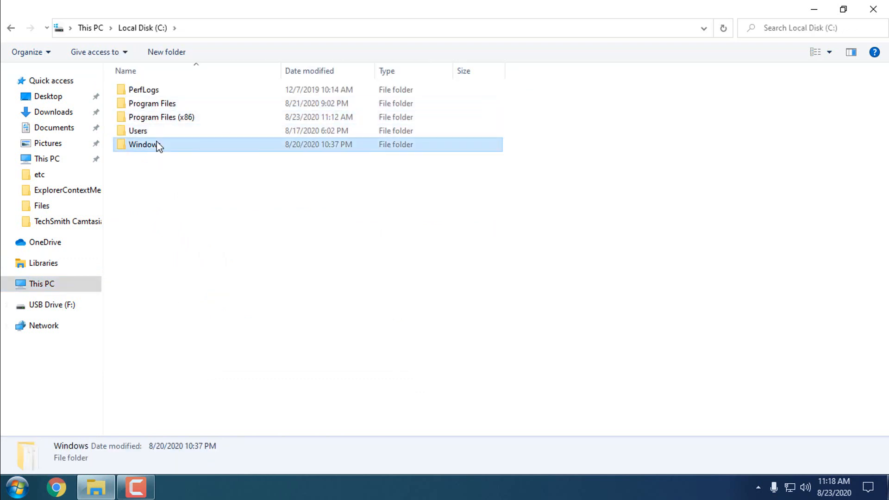
double_click(142, 145)
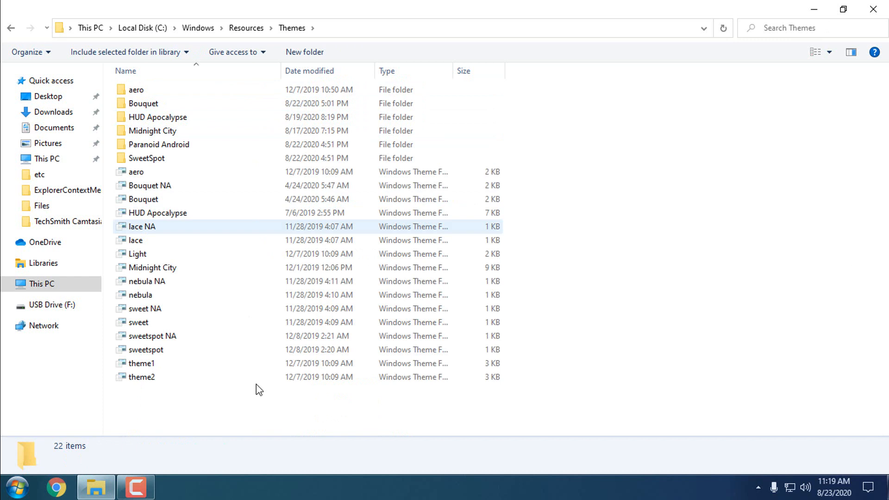
right_click(259, 389)
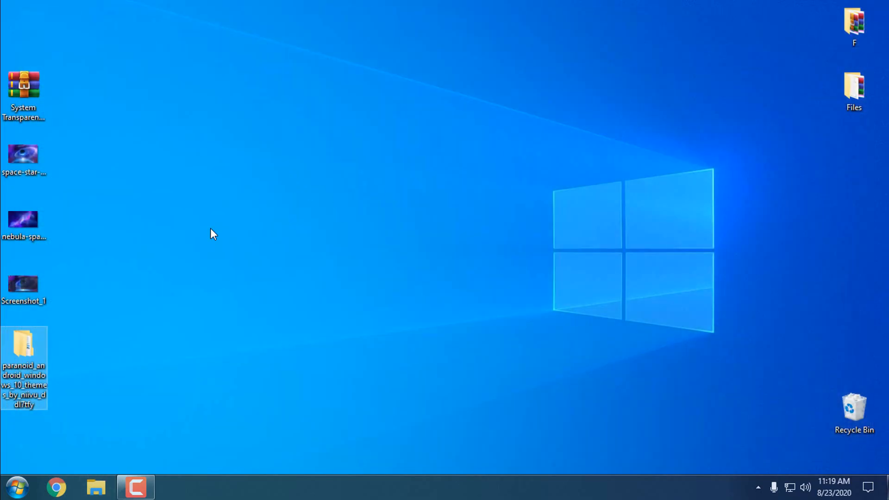
Open Personalization from the desktop's context menu and minimize the Settings window.
right_click(24, 369)
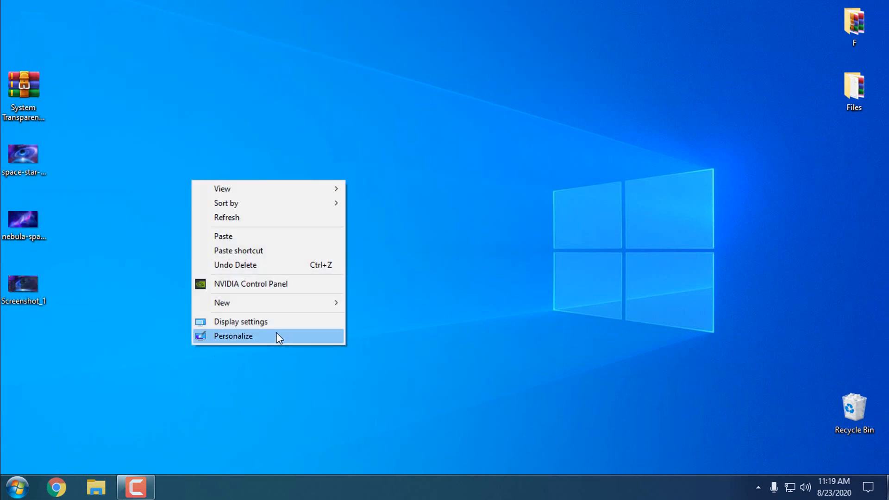
left_click(232, 335)
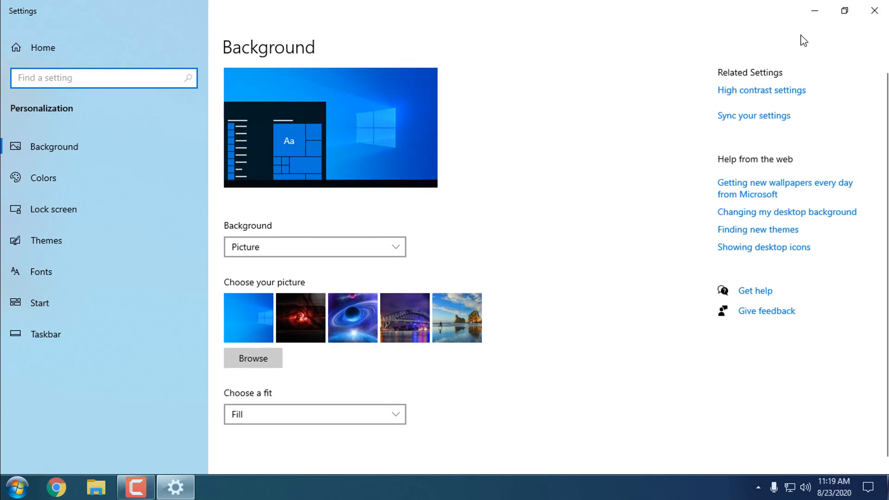
mouse_move(815, 10)
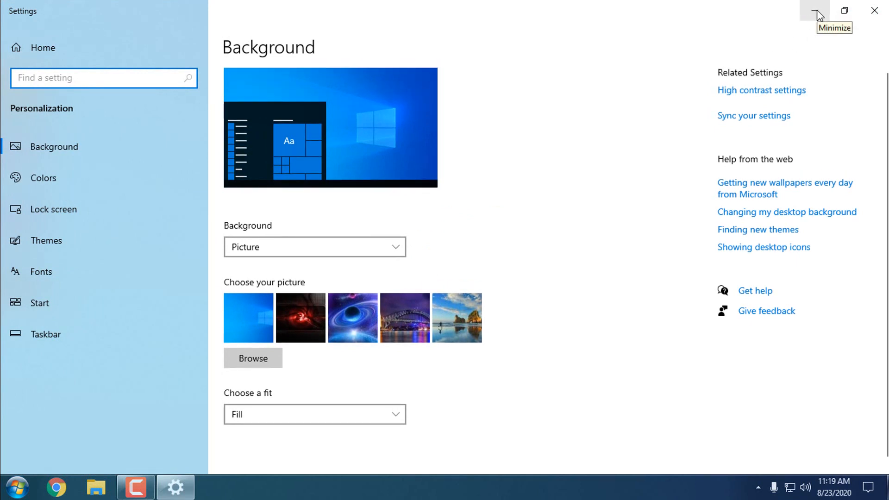
left_click(814, 10)
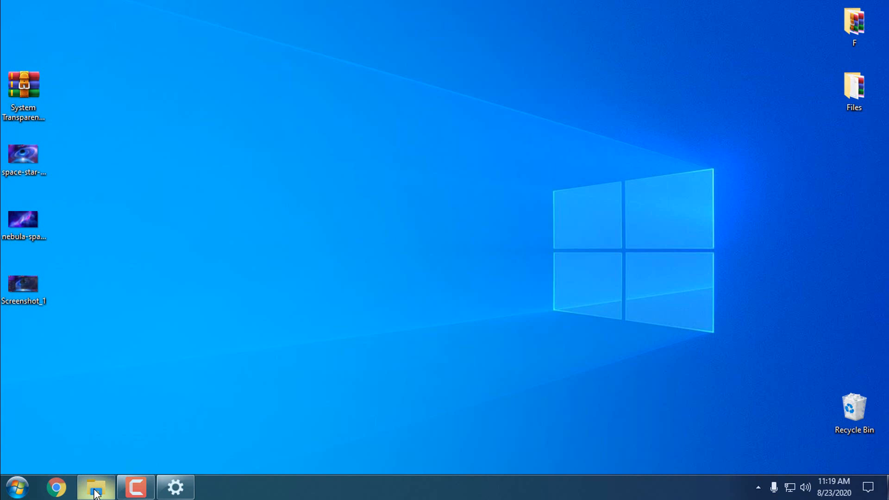
left_click(95, 486)
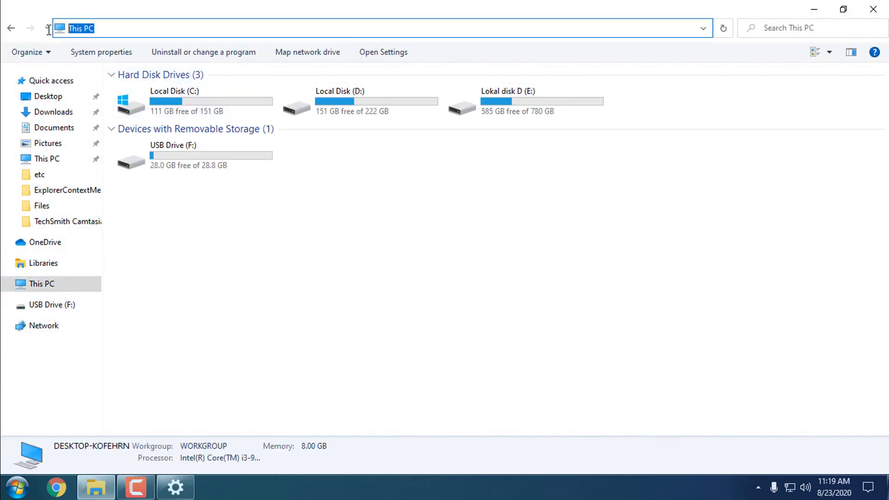
type("sta")
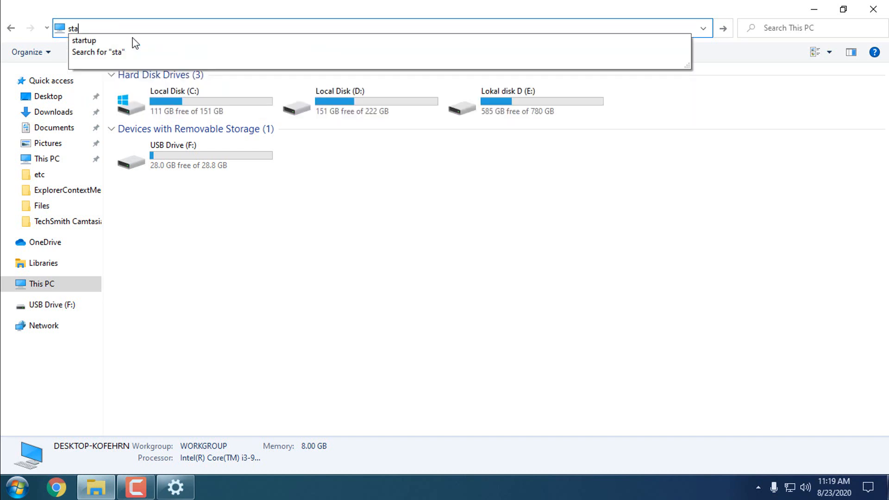
left_click(85, 40)
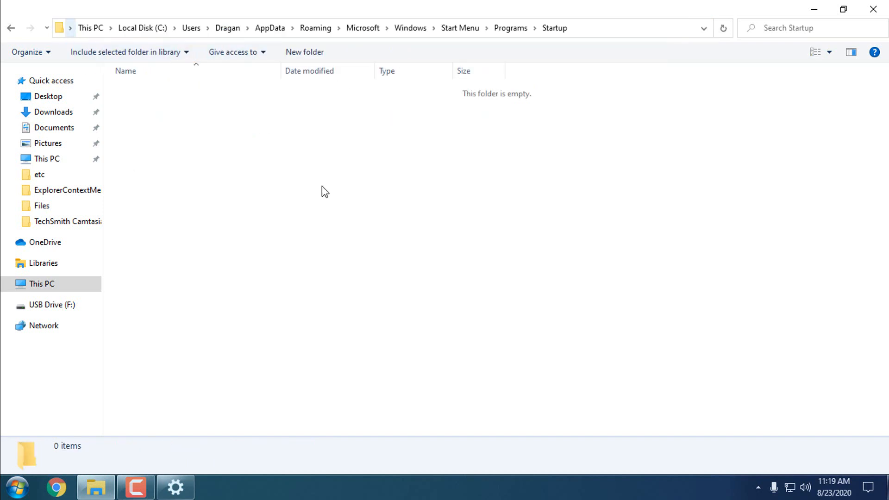
mouse_move(561, 14)
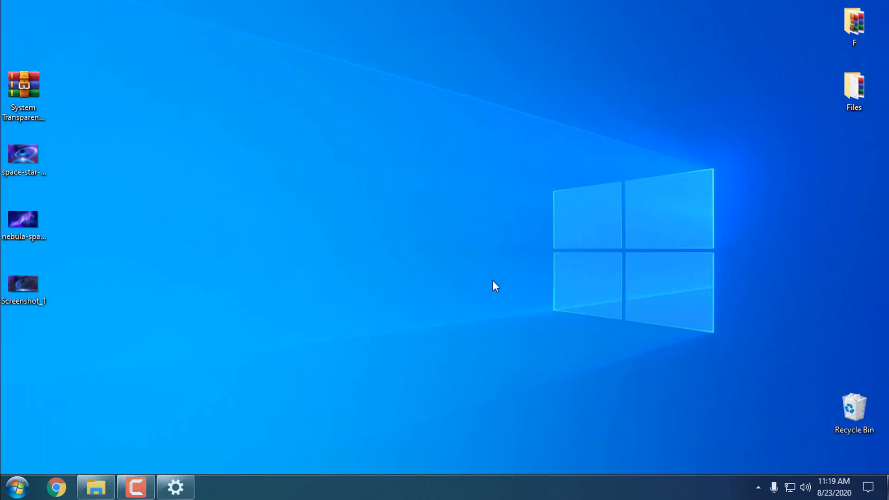
Restore Settings and view the Themes page listing the newly added Paranoid Android themes like sweetspot.
left_click(175, 486)
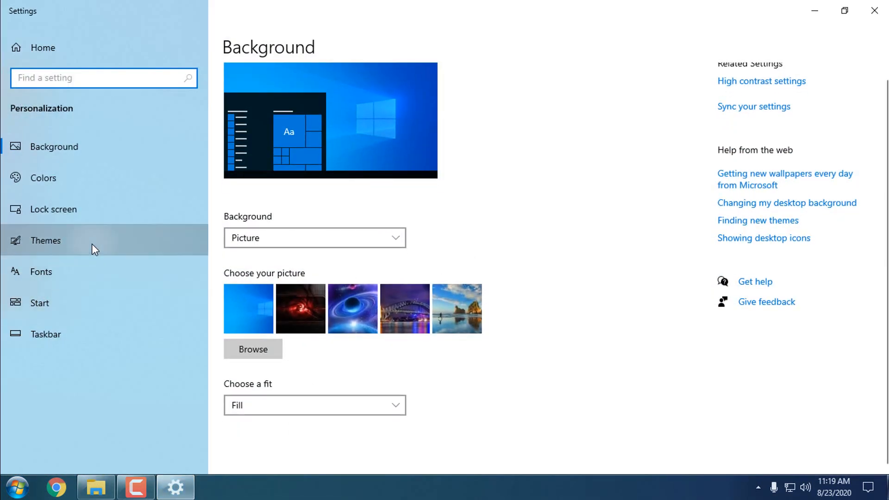
left_click(46, 240)
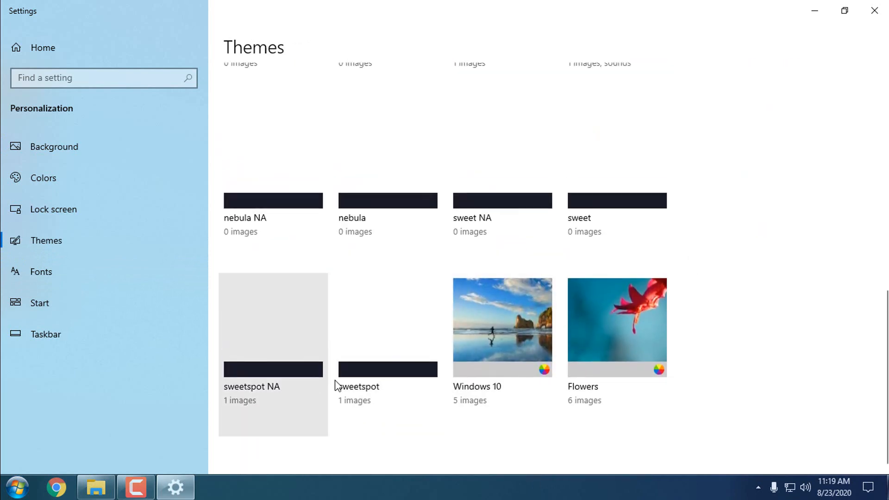
scroll("up", 3)
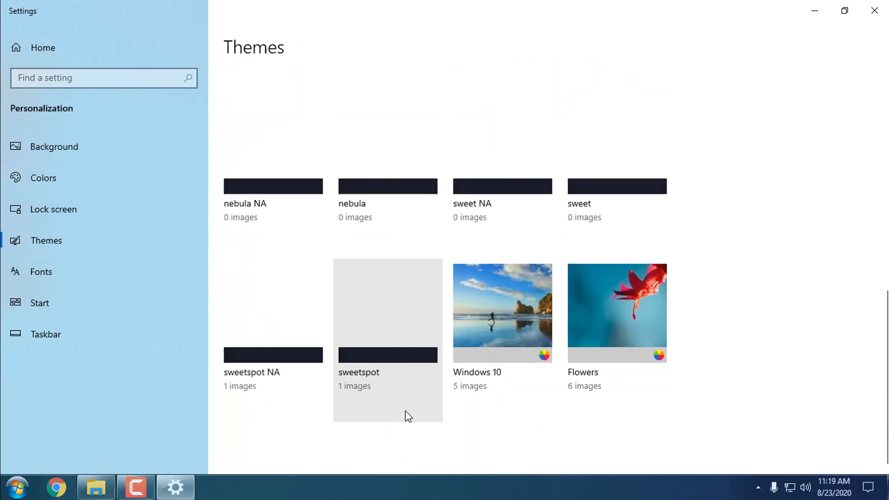
mouse_move(620, 200)
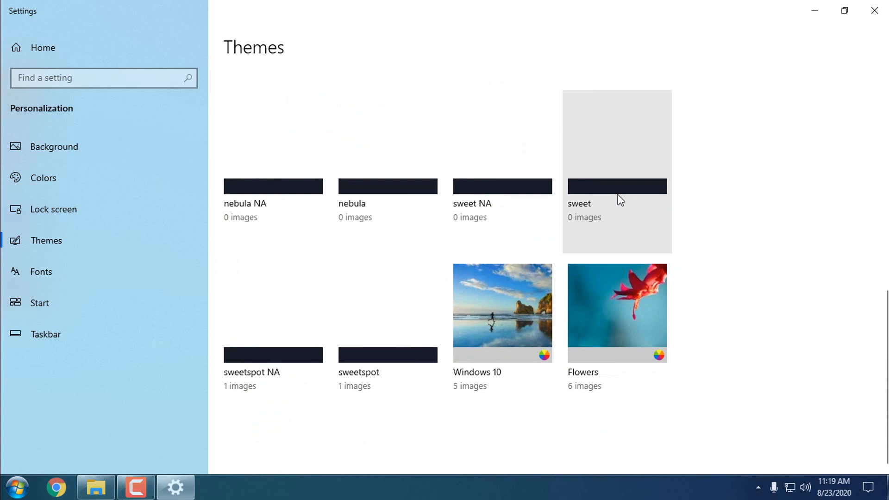
mouse_move(592, 195)
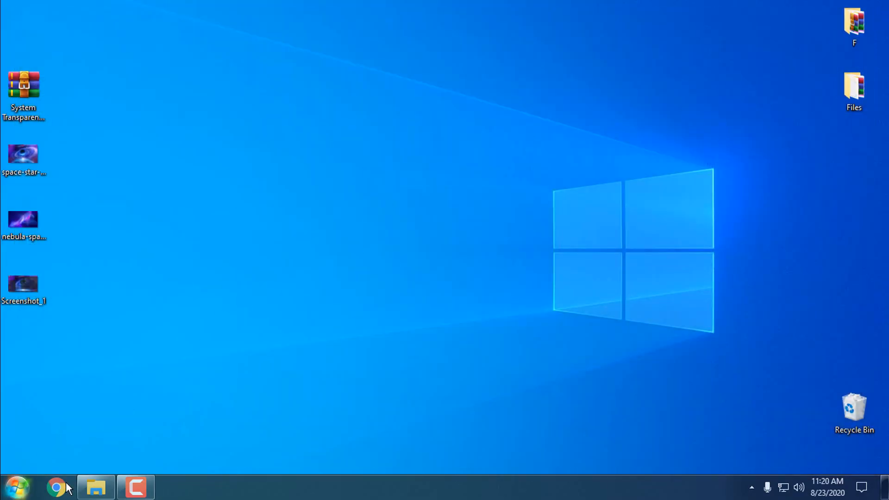
From the Start menu, reach StartIsBack's Appearance page to choose the sweet style with the Windows 10 button.
left_click(16, 487)
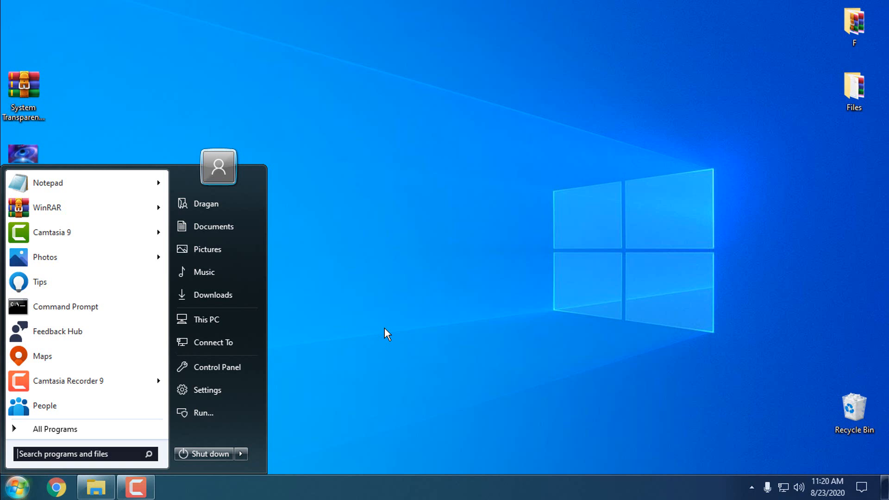
mouse_move(382, 234)
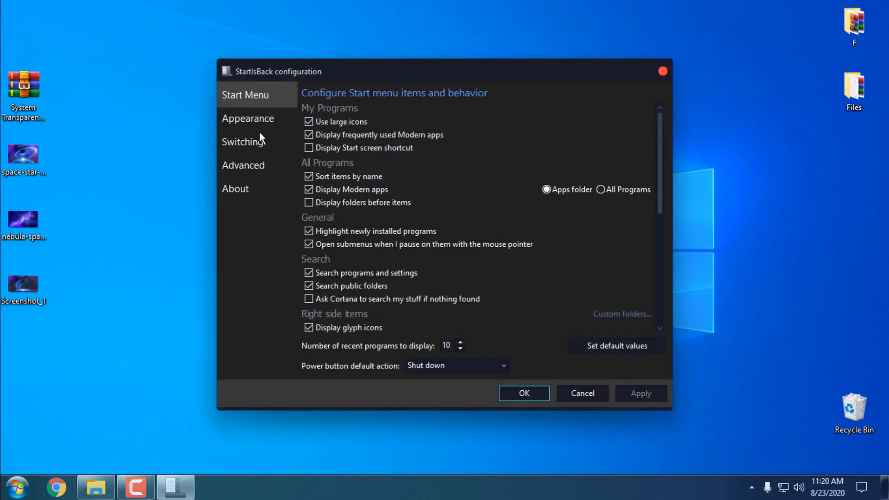
mouse_move(259, 129)
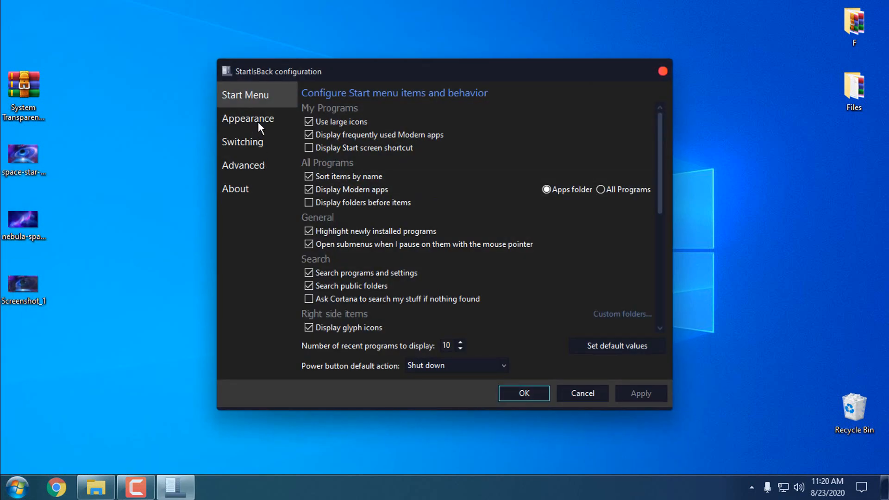
left_click(248, 117)
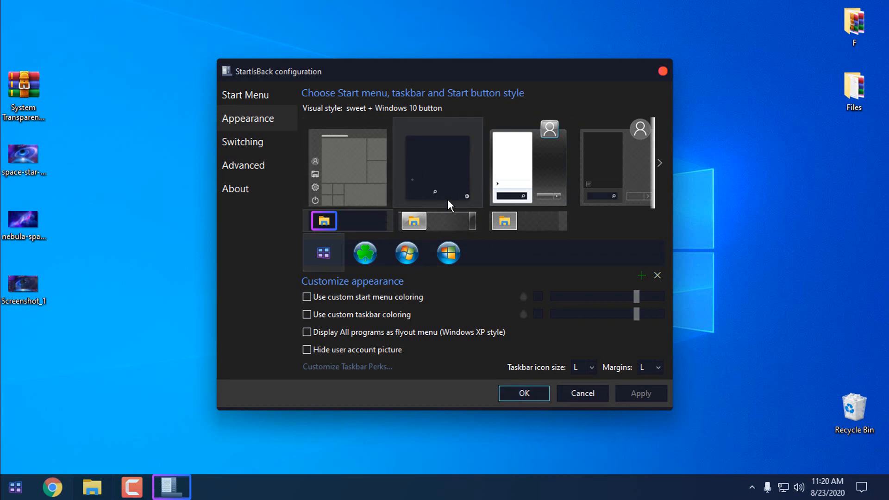
mouse_move(443, 272)
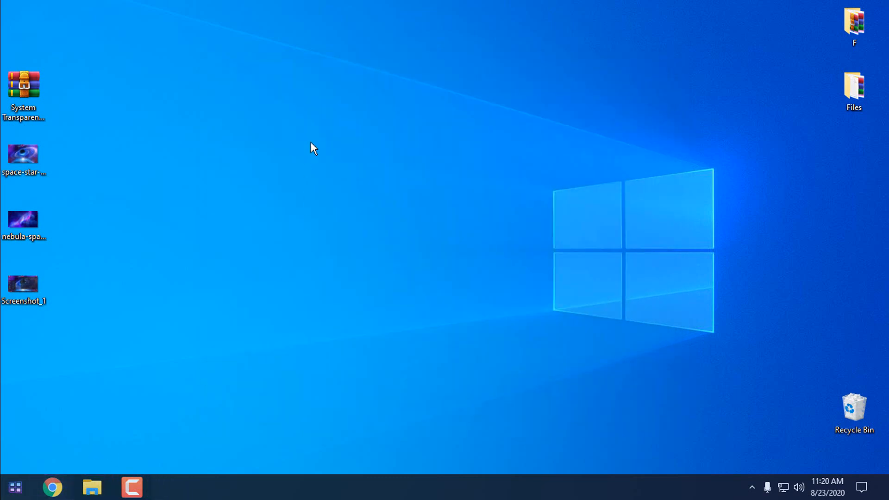
mouse_move(36, 161)
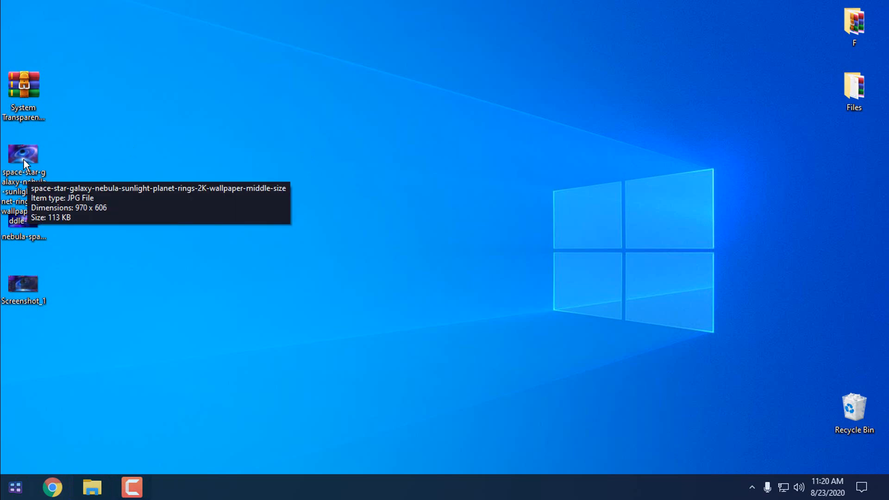
Set the space-star galaxy picture as the desktop background via Photos, then reveal the hidden tray icons.
double_click(22, 153)
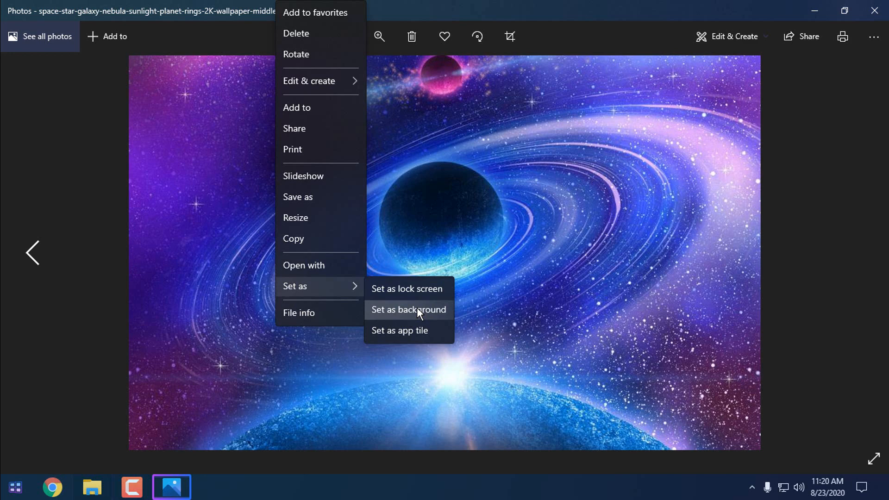
left_click(408, 310)
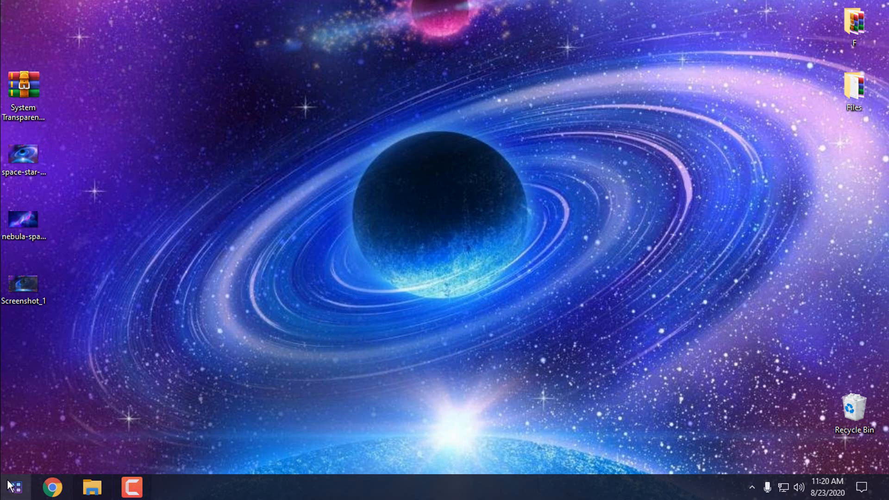
left_click(752, 487)
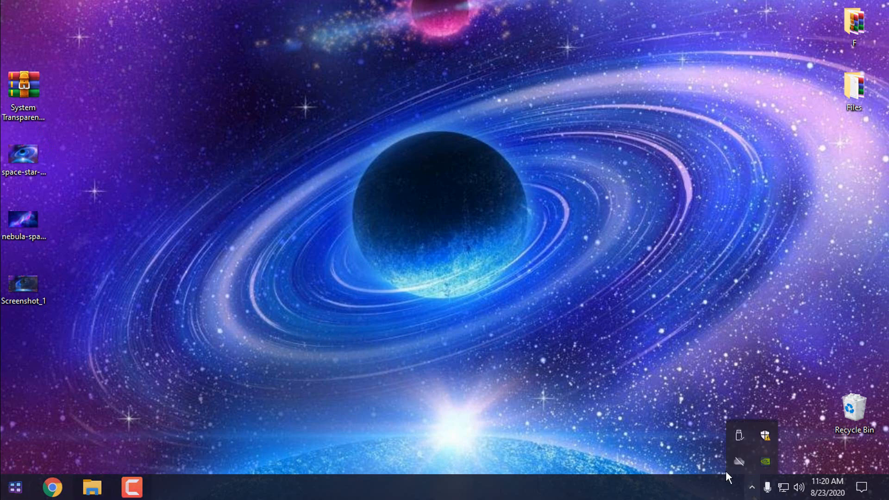
left_click(91, 487)
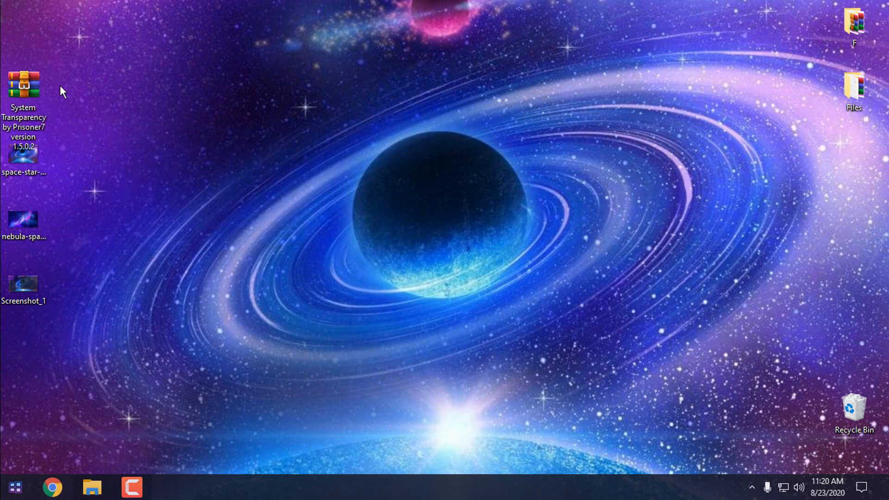
Extract the System Transparency archive and paste its folder into Program Files (x86) with administrator permission.
right_click(22, 88)
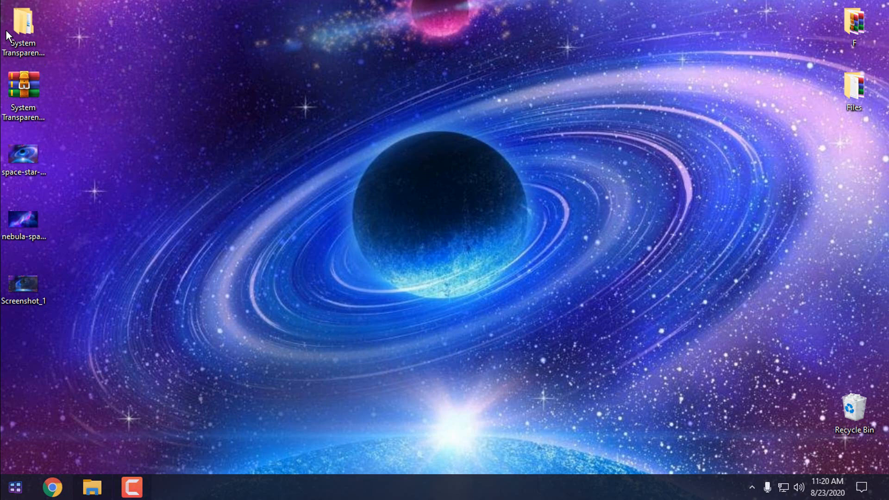
double_click(23, 26)
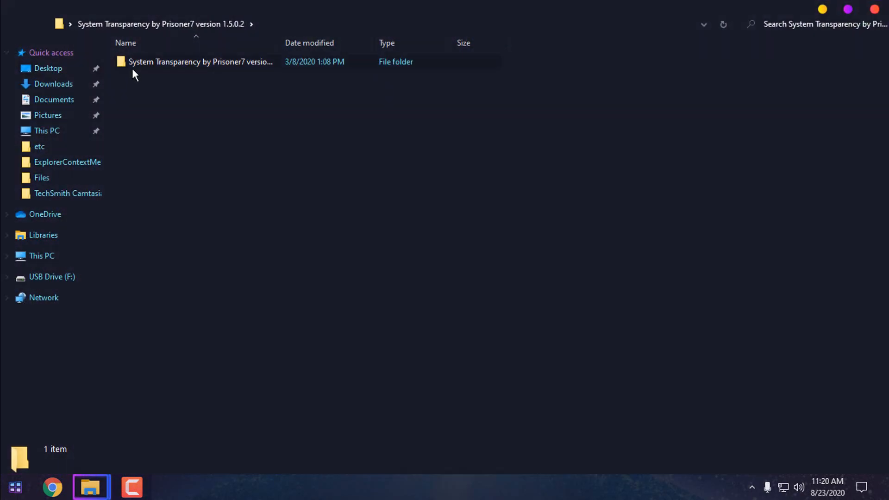
double_click(200, 61)
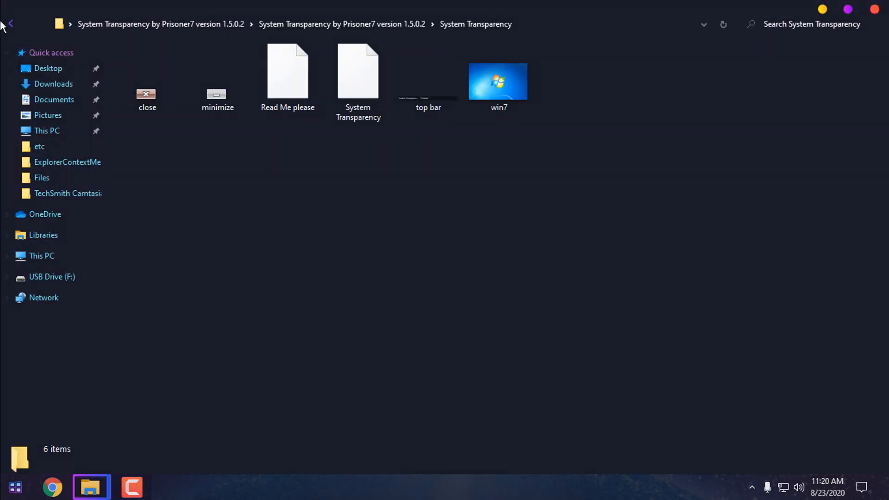
mouse_move(10, 24)
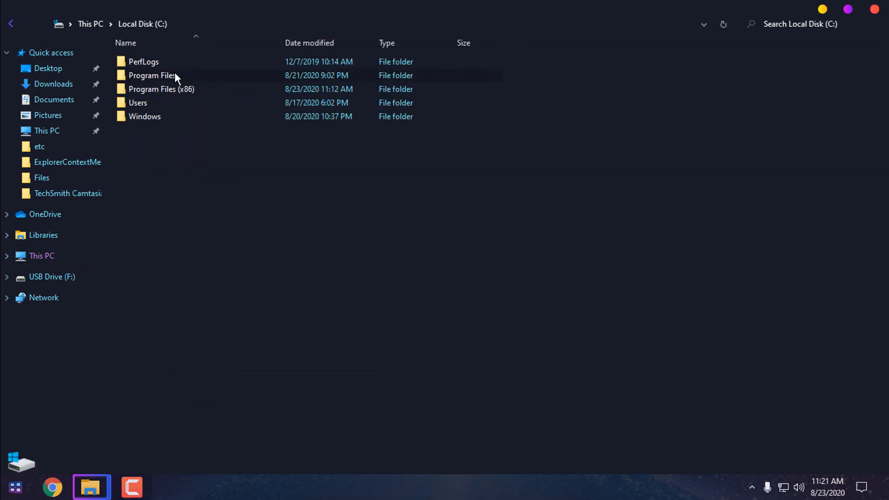
mouse_move(181, 93)
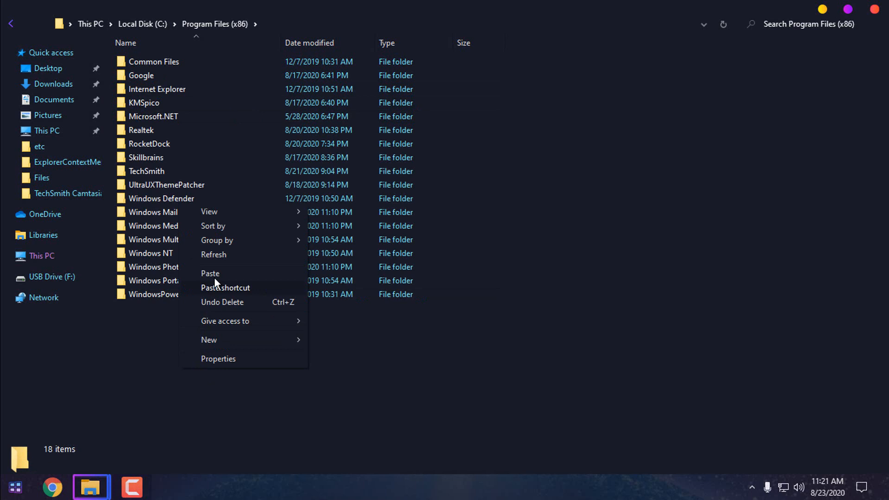
left_click(210, 273)
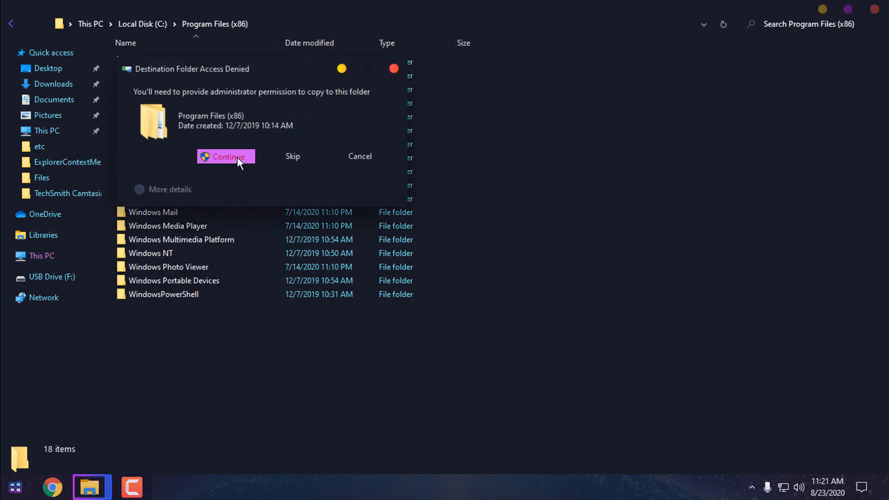
left_click(226, 156)
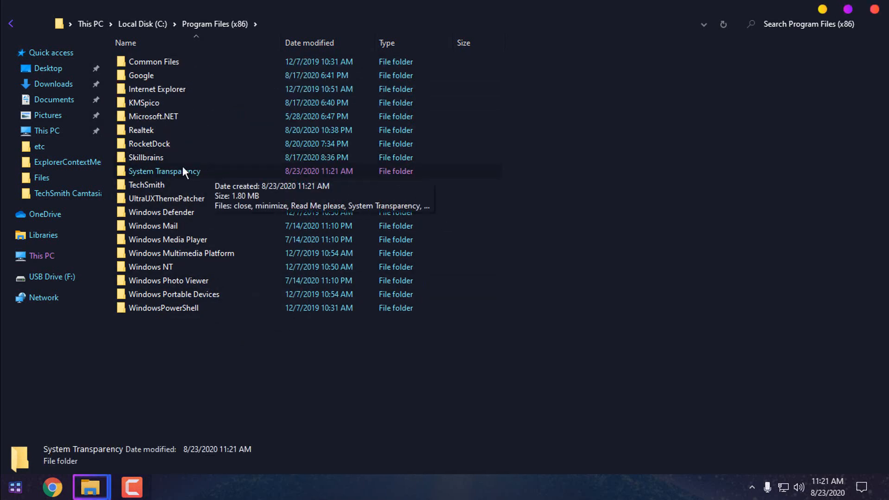
Copy System Transparency.exe from the installed folder and close the Explorer window.
double_click(164, 171)
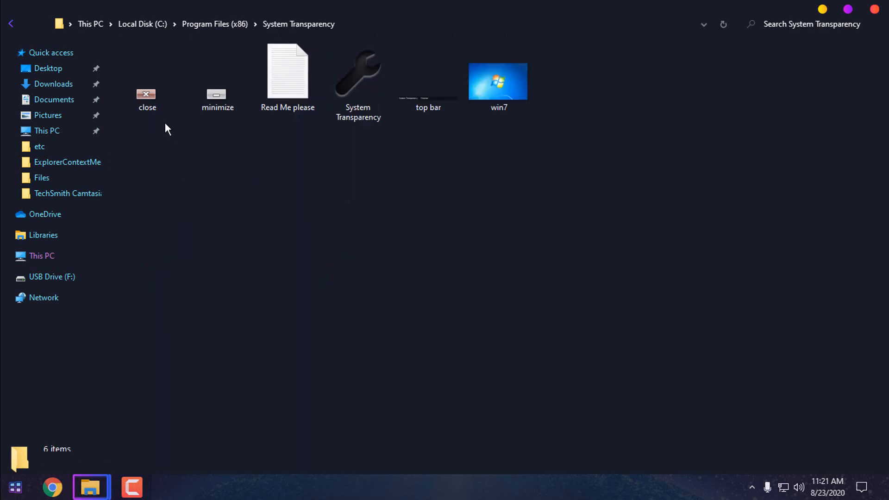
left_click(357, 76)
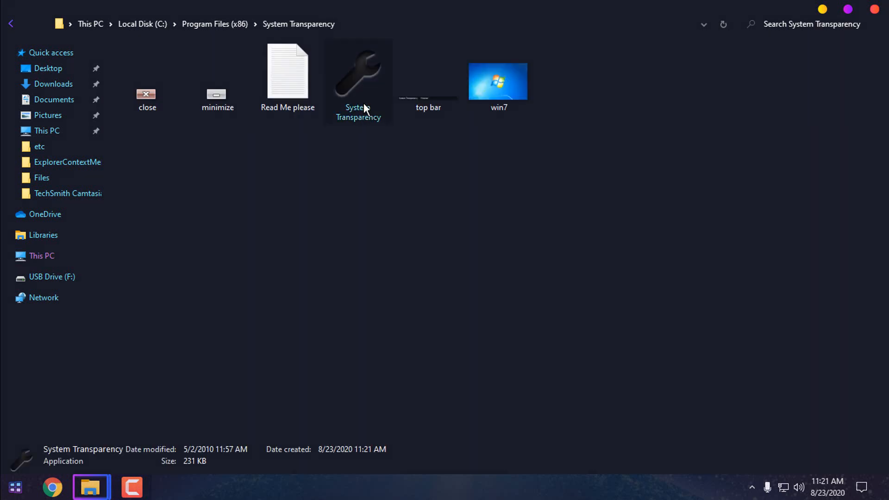
right_click(357, 67)
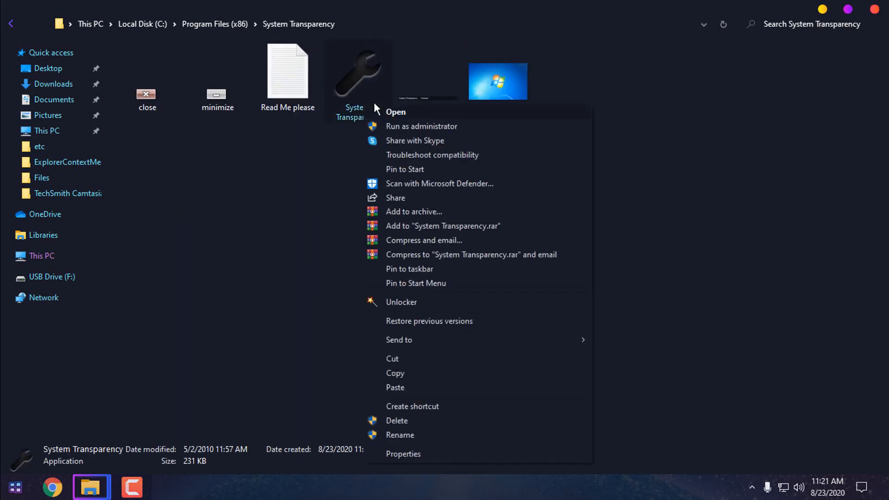
mouse_move(411, 375)
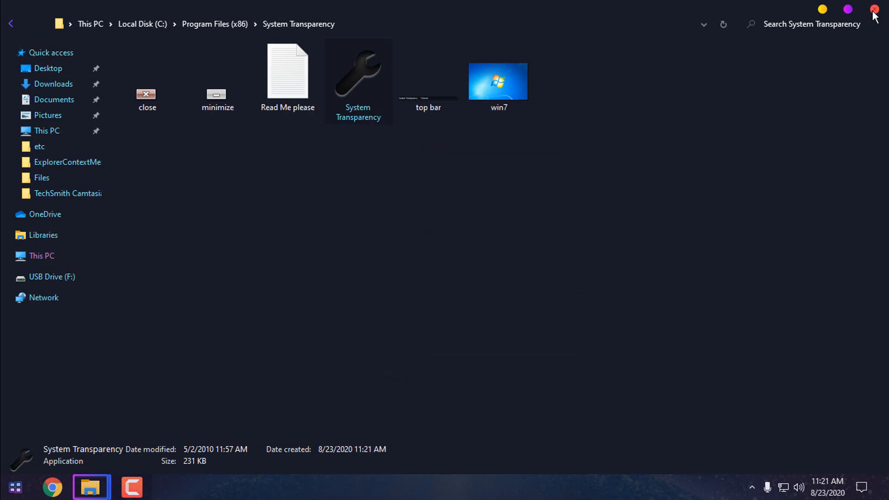
left_click(873, 11)
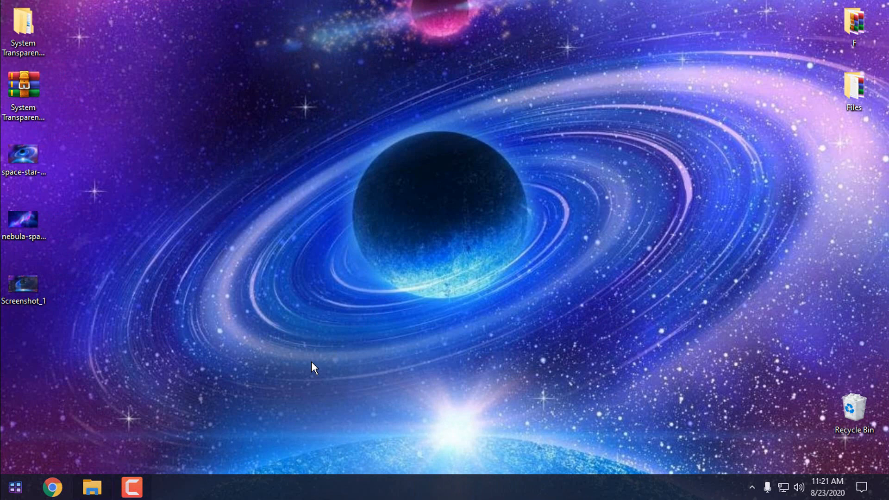
Paste the System Transparency application into the empty Startup folder and select it.
left_click(92, 487)
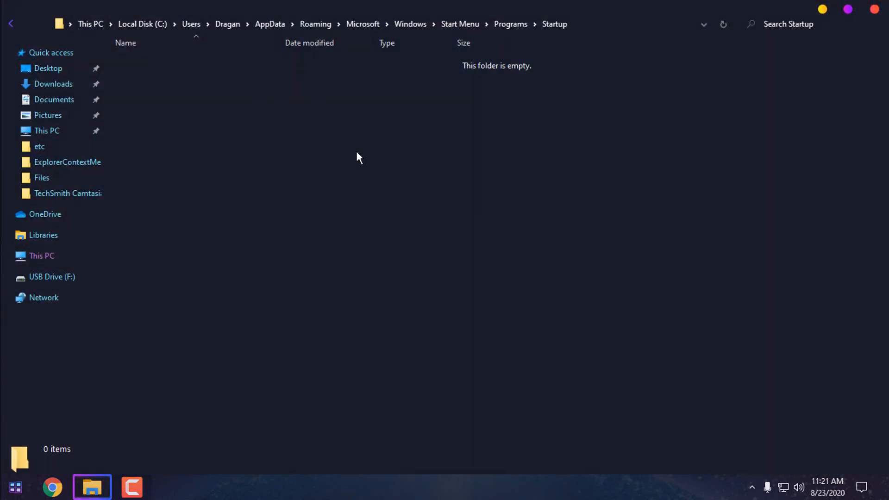
right_click(357, 157)
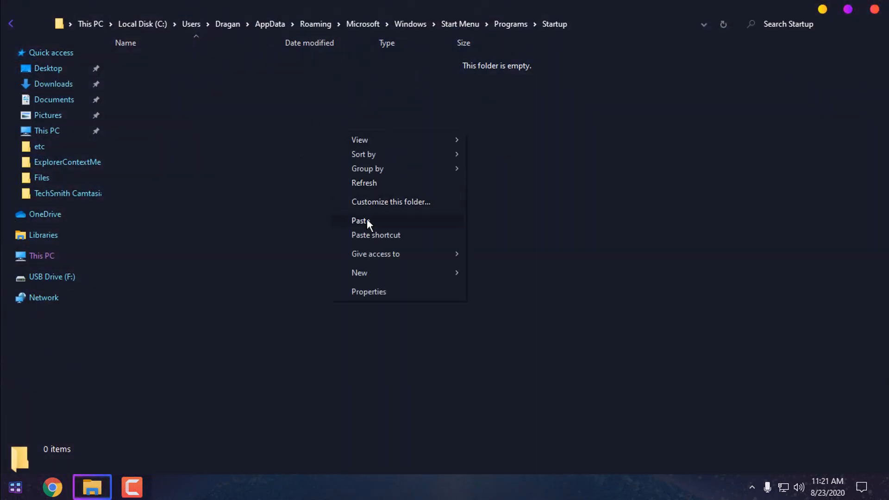
left_click(360, 220)
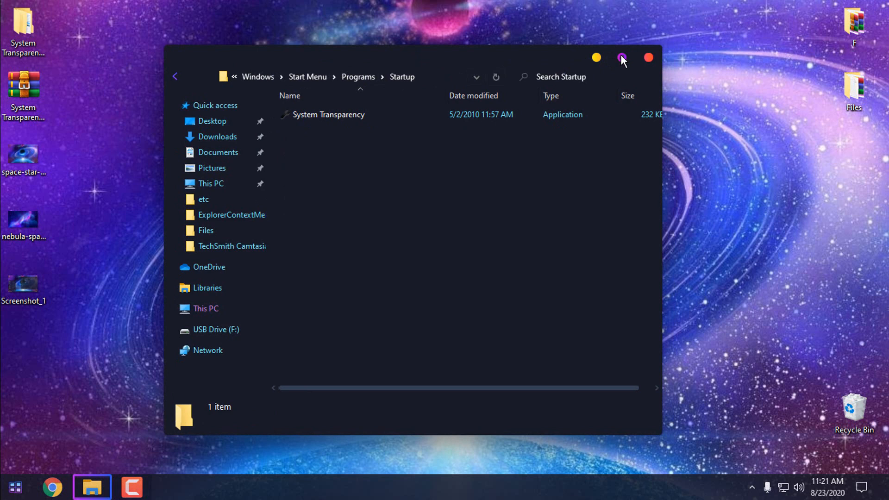
mouse_move(622, 59)
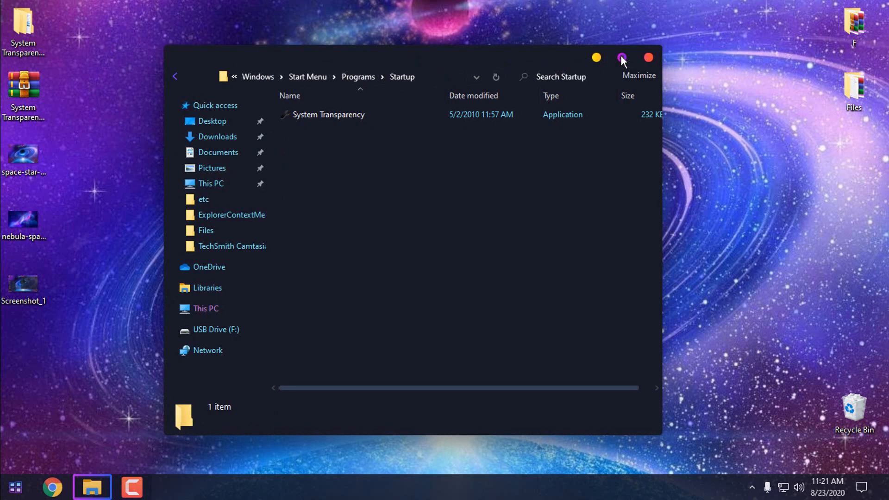
mouse_move(685, 62)
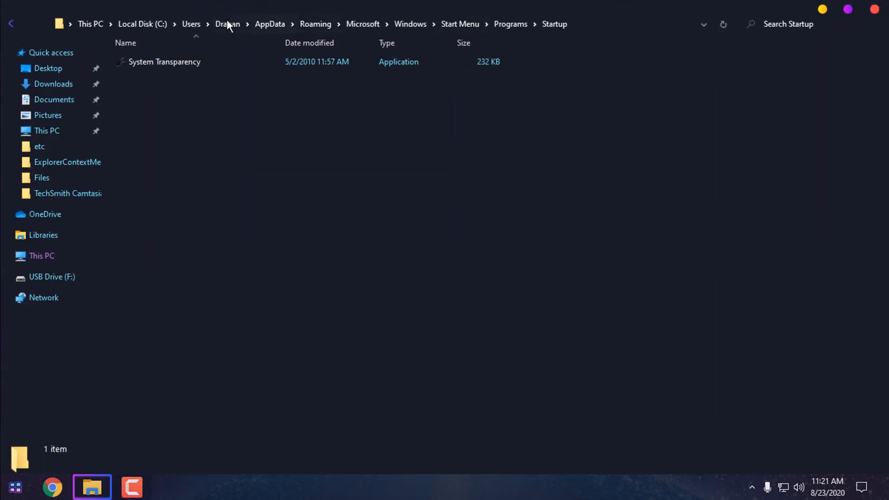
mouse_move(257, 154)
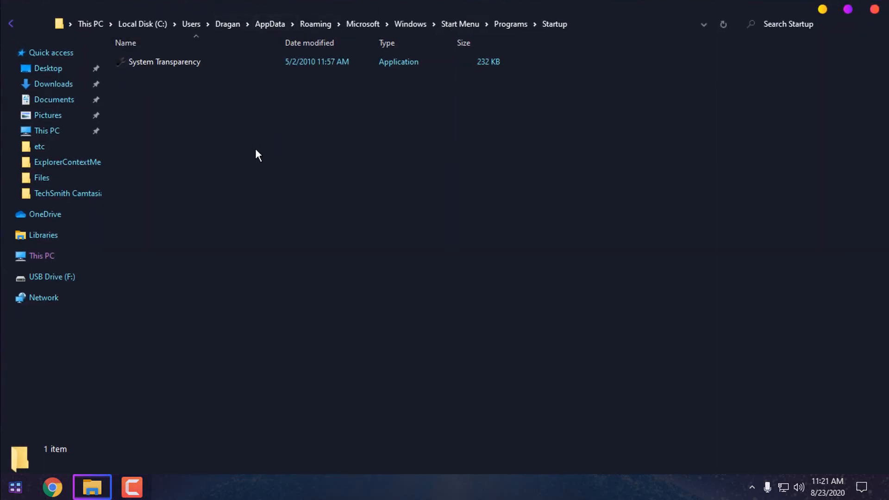
mouse_move(526, 105)
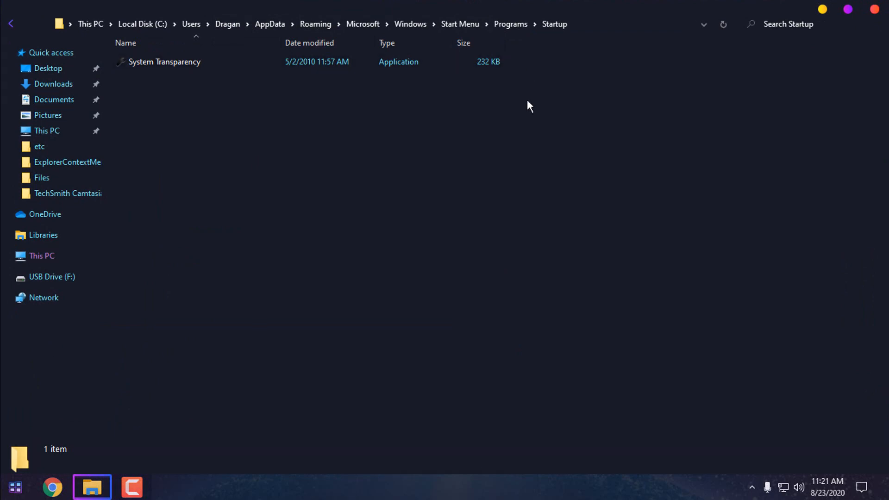
mouse_move(193, 75)
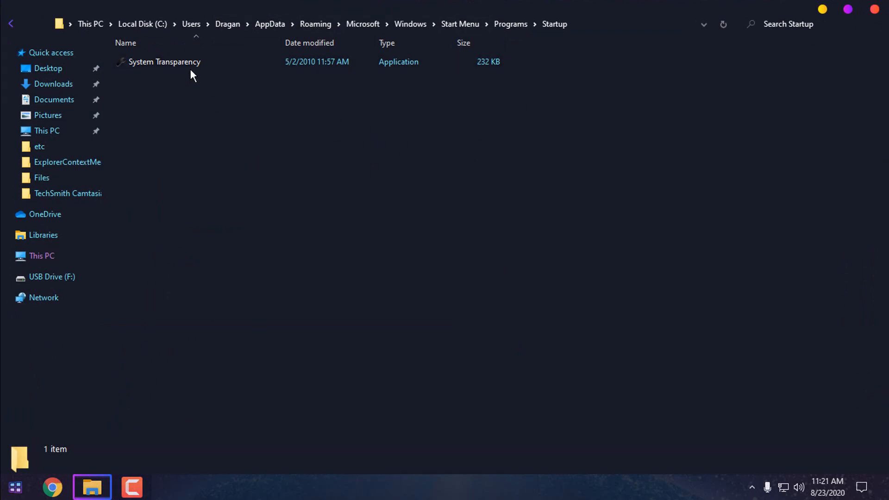
left_click(165, 61)
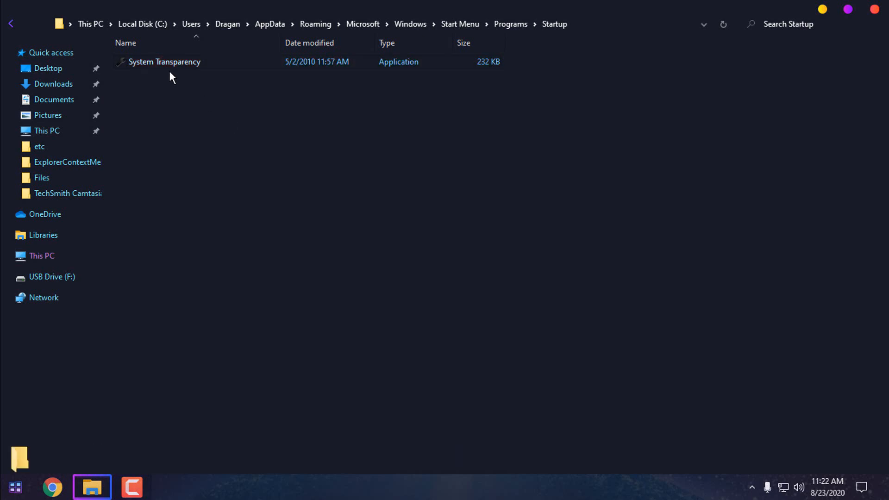
Run System Transparency as administrator so Explorer turns glassy, then open its Window Settings from the tray icon.
left_click(165, 62)
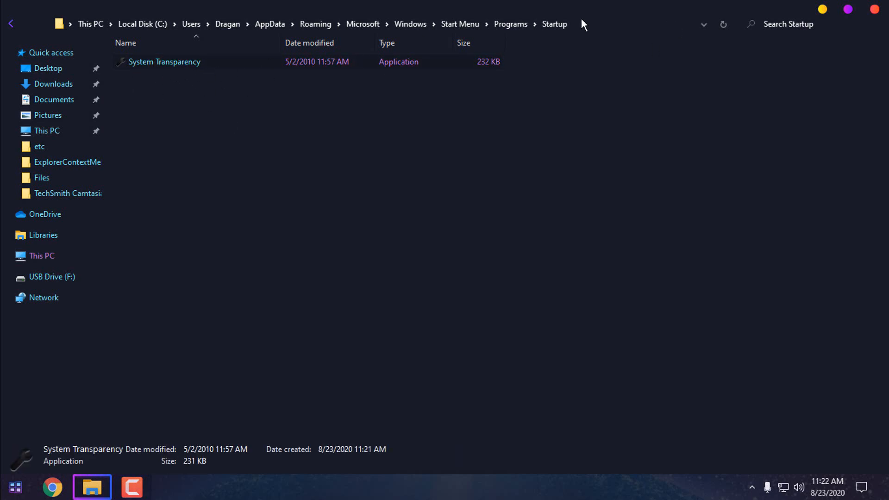
right_click(164, 61)
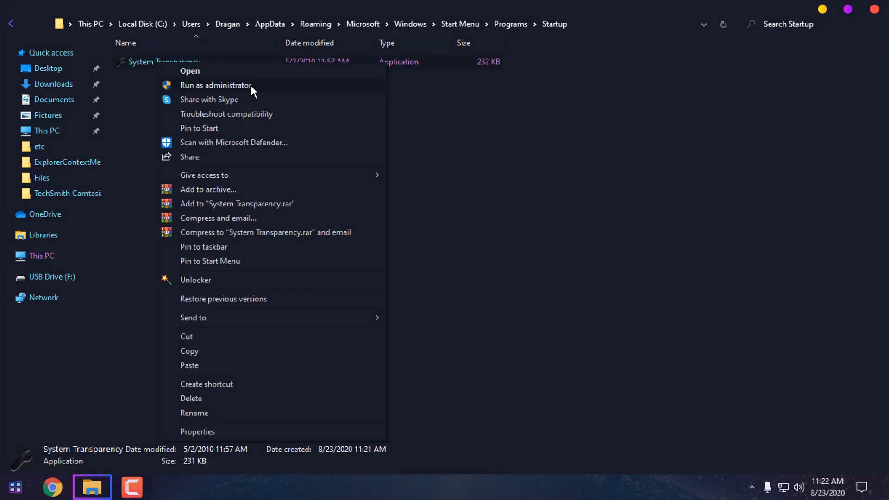
left_click(261, 91)
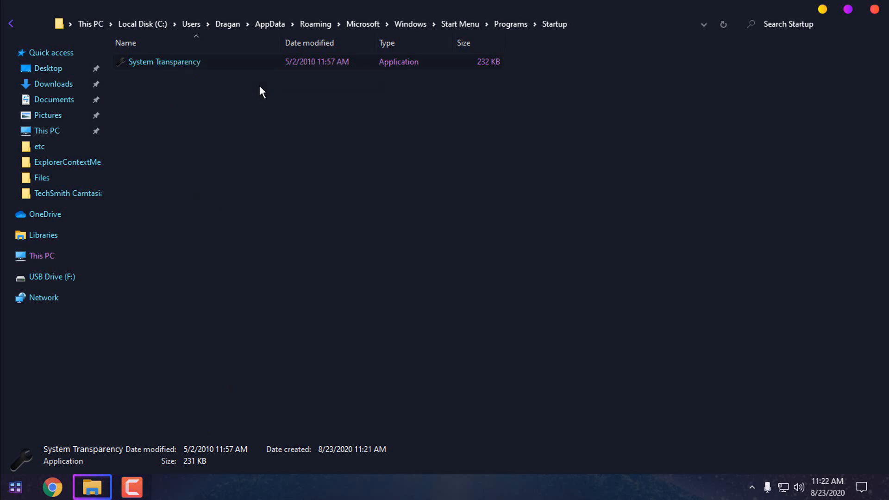
double_click(164, 61)
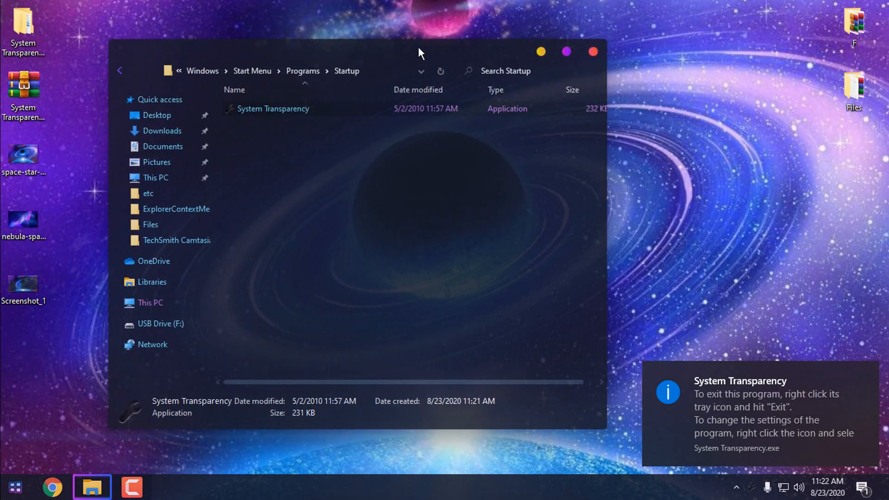
mouse_move(868, 376)
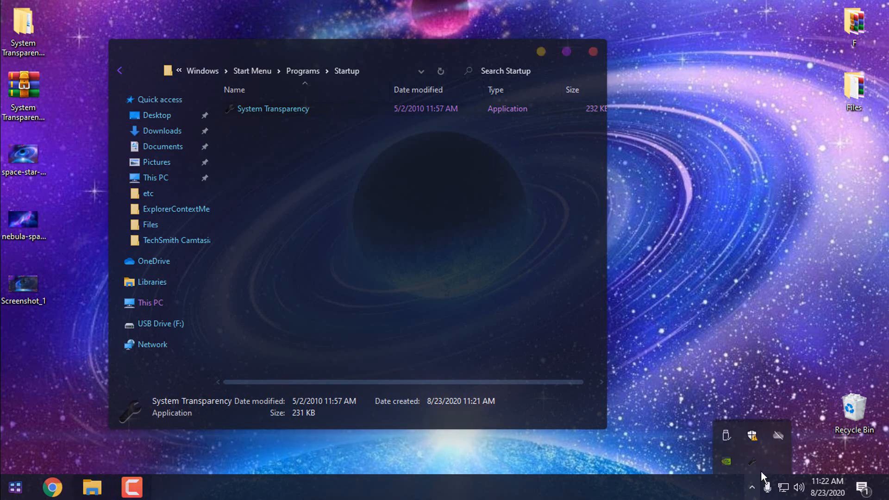
mouse_move(752, 460)
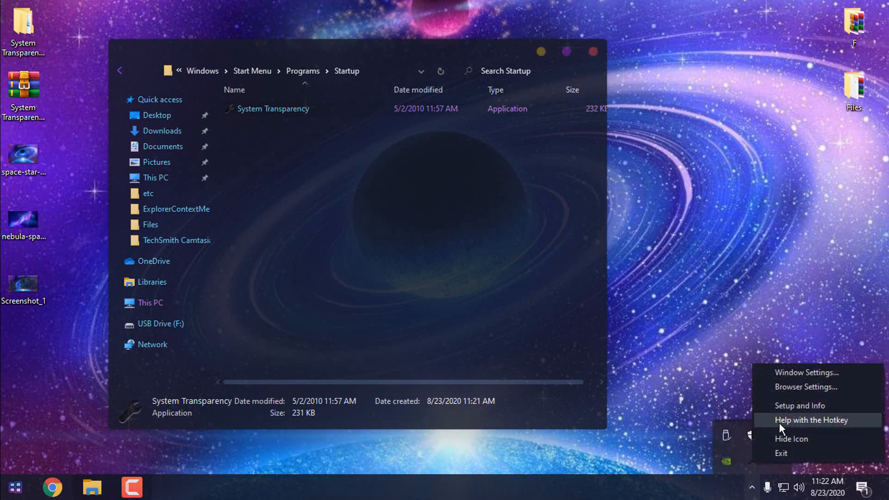
left_click(805, 373)
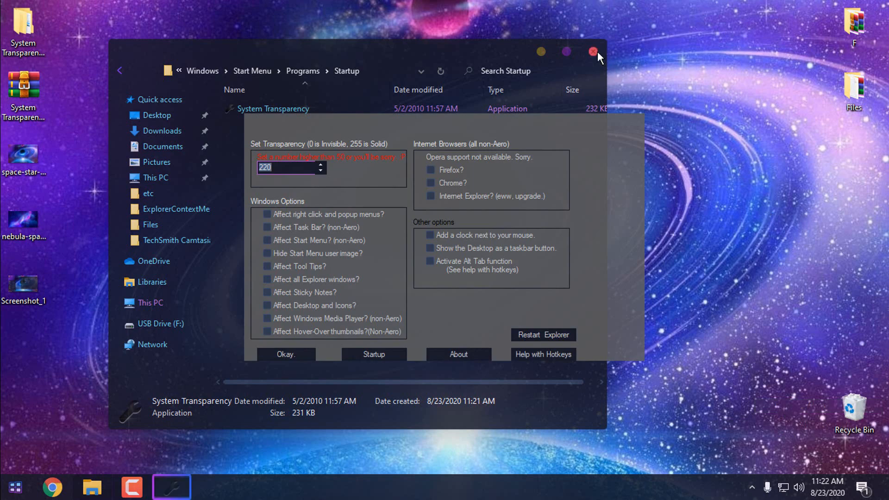
mouse_move(594, 52)
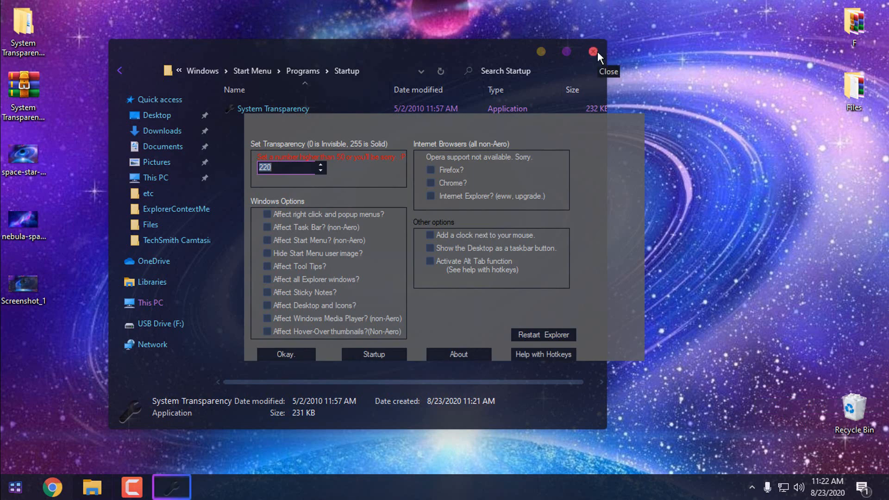
Set transparency 220 affecting Task Bar, Start Menu and all Explorer windows, then apply it.
left_click(592, 52)
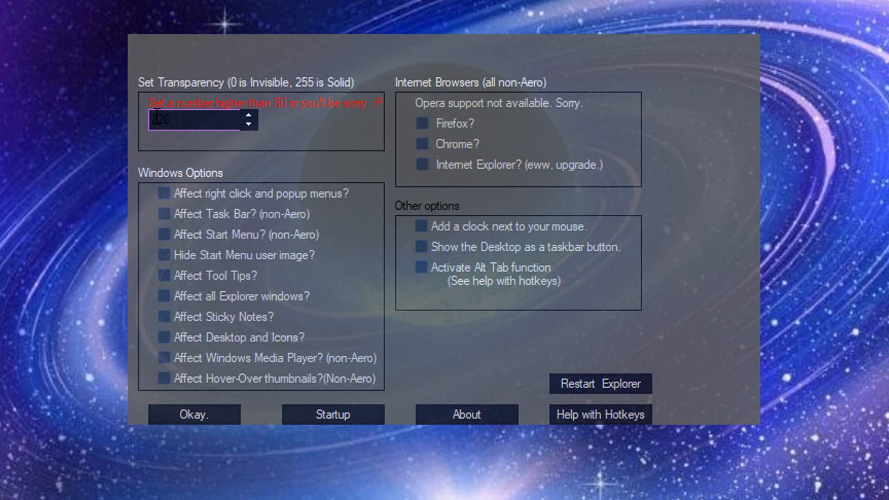
type("220")
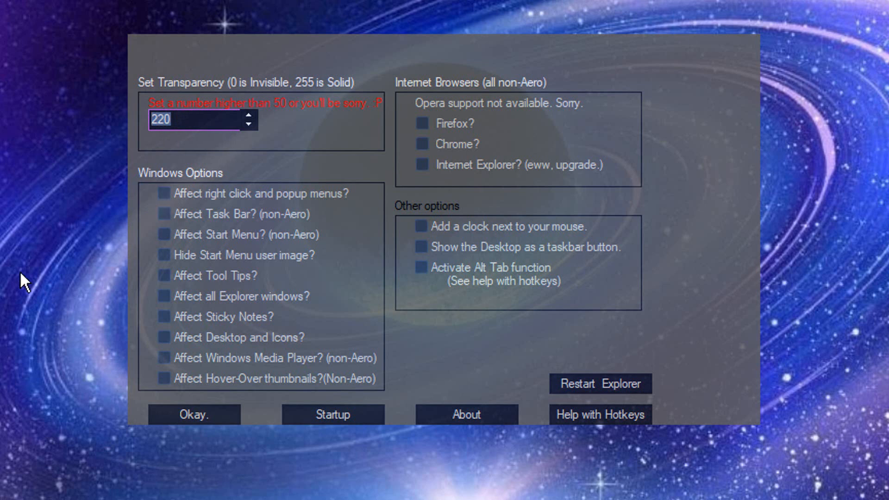
left_click(164, 214)
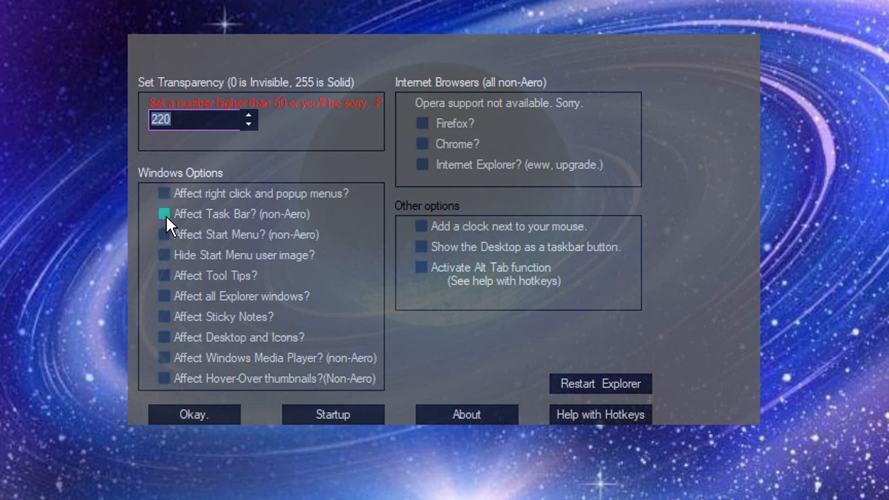
left_click(163, 214)
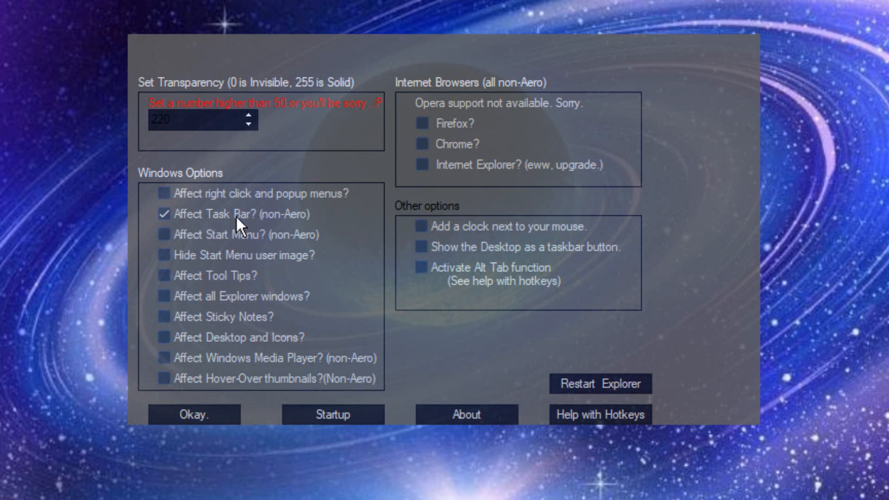
left_click(162, 234)
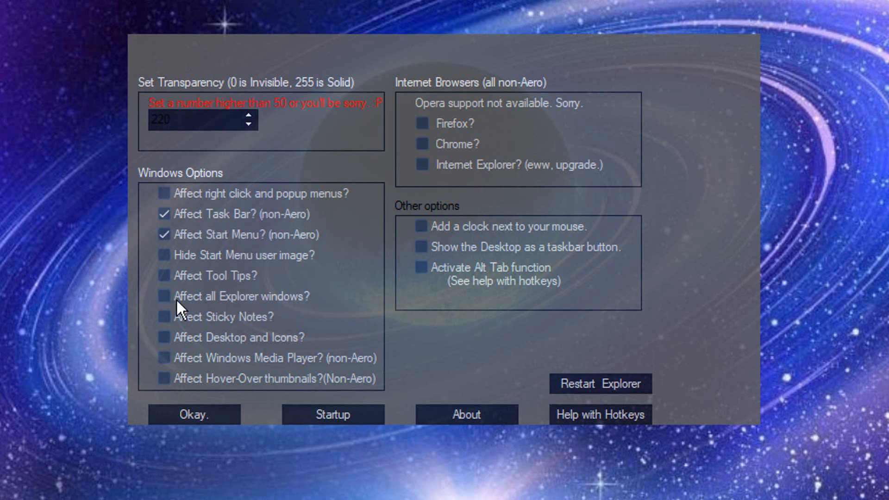
left_click(163, 297)
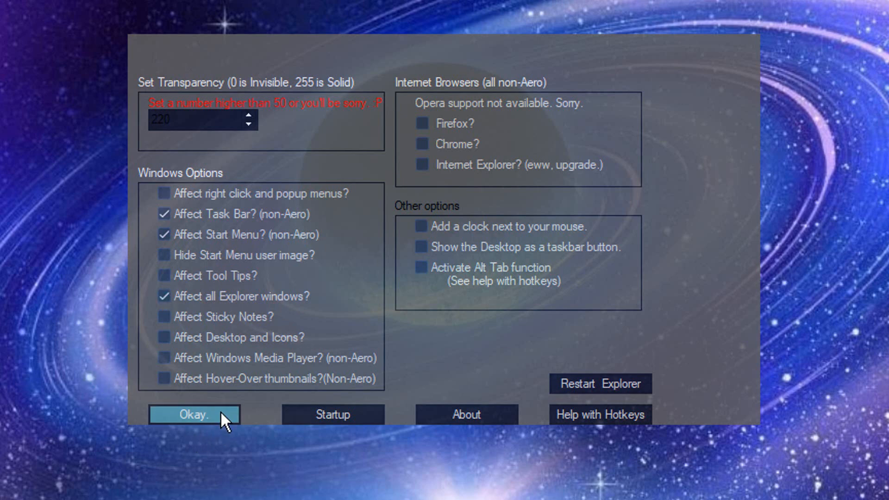
left_click(195, 415)
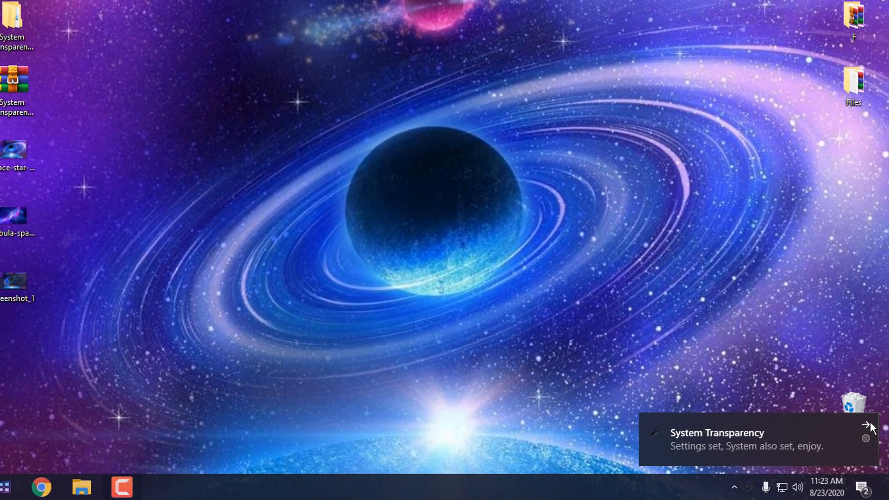
Show This PC in a new see-through Explorer window and bring back System Transparency's settings.
left_click(82, 486)
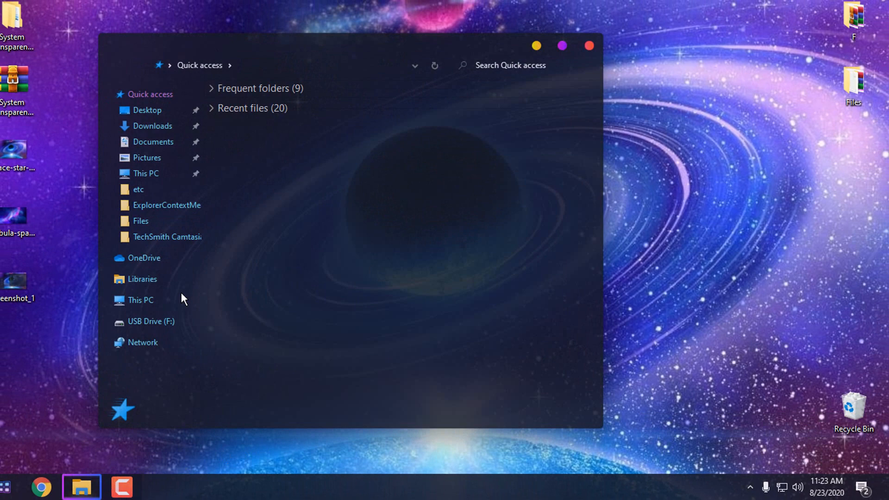
left_click(145, 300)
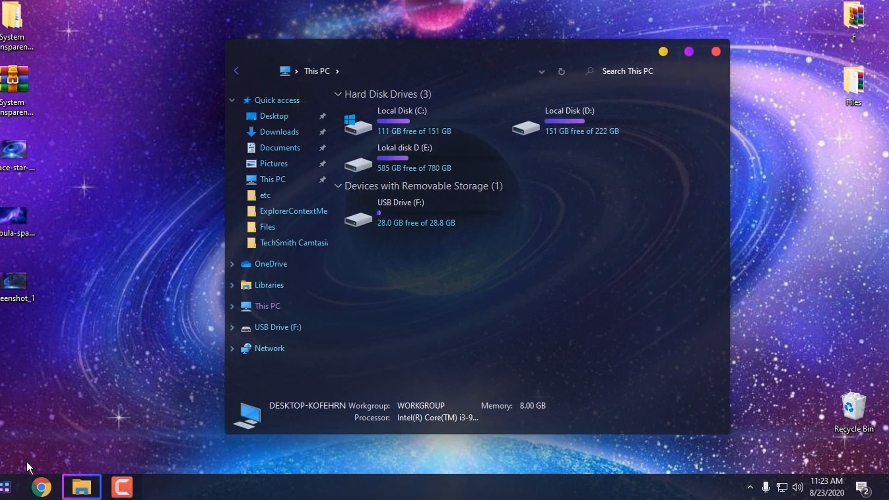
mouse_move(394, 223)
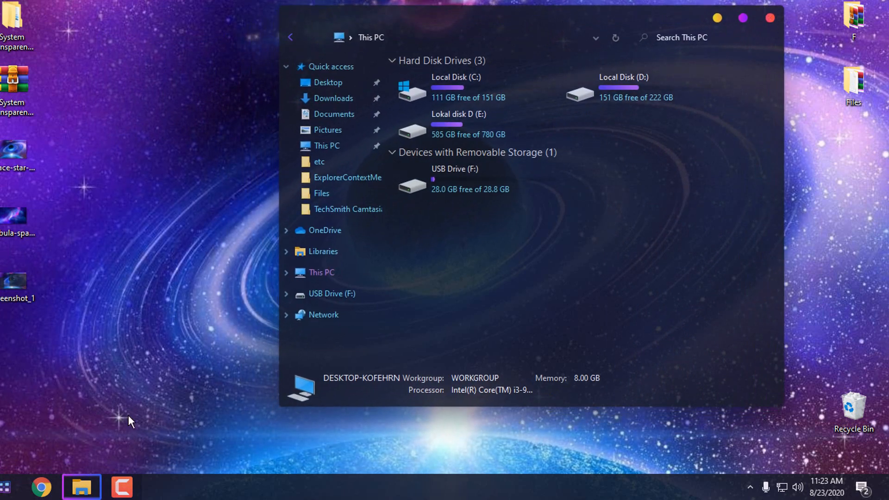
left_click(770, 18)
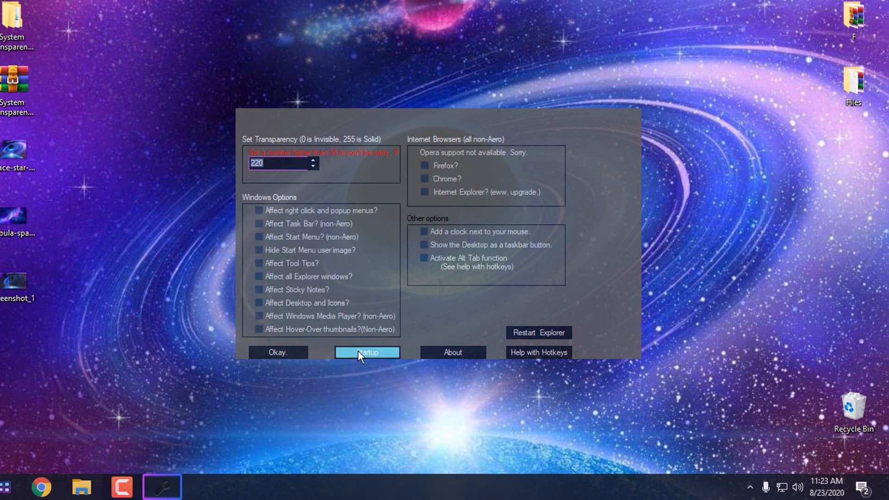
mouse_move(379, 358)
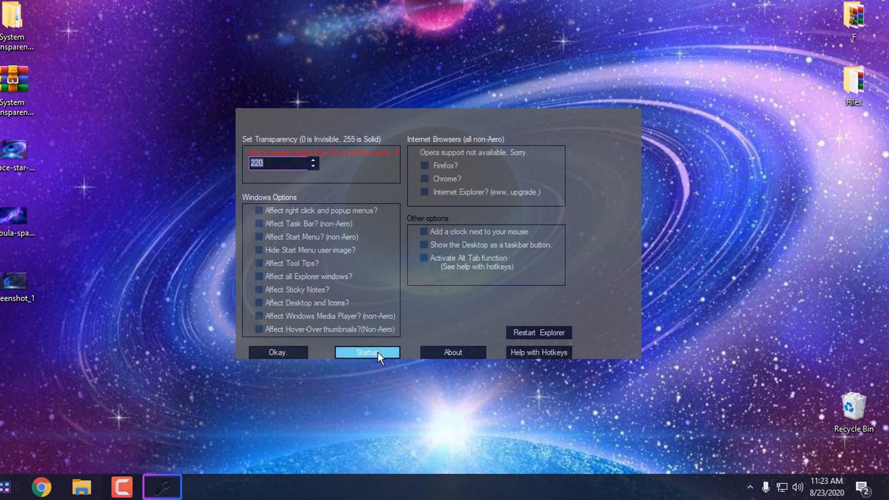
left_click(367, 351)
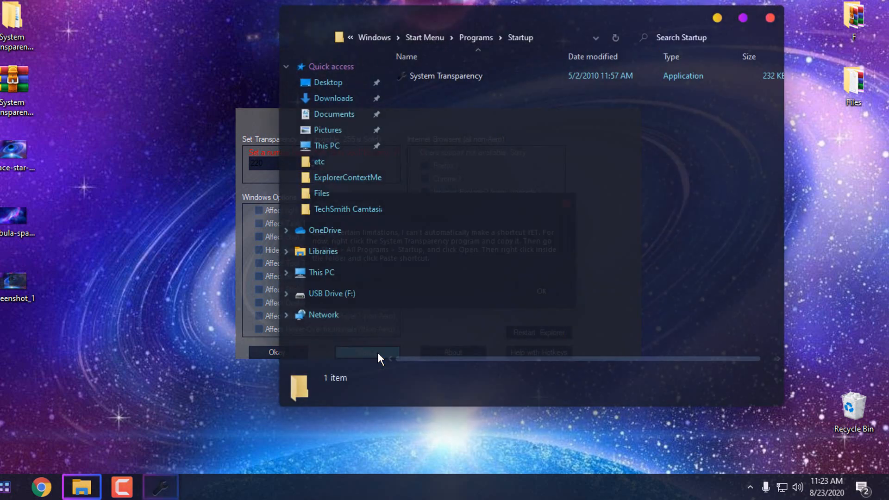
mouse_move(268, 120)
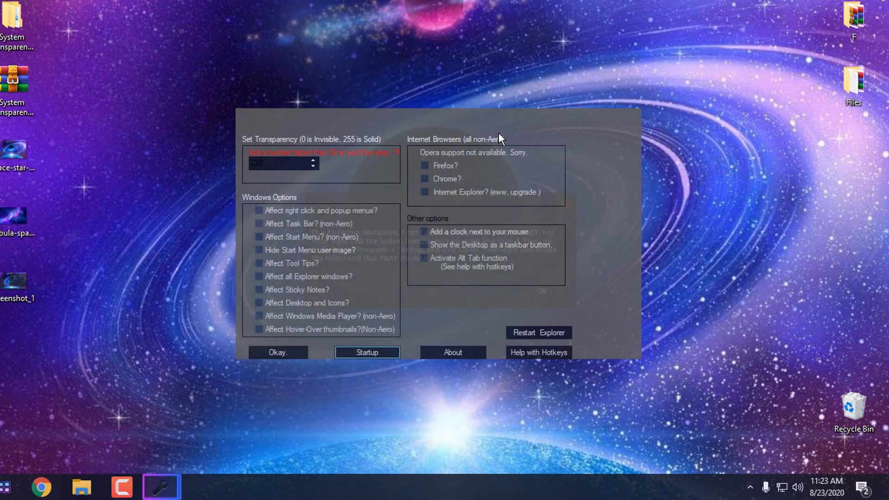
left_click(366, 352)
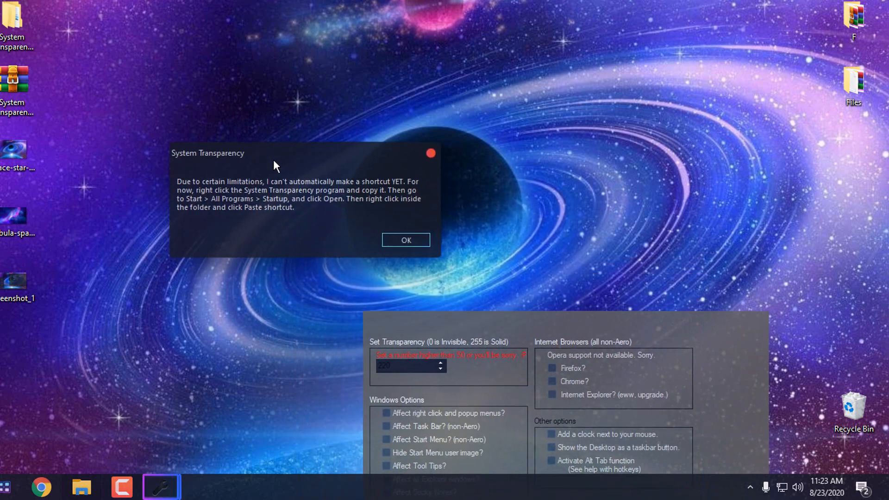
mouse_move(285, 203)
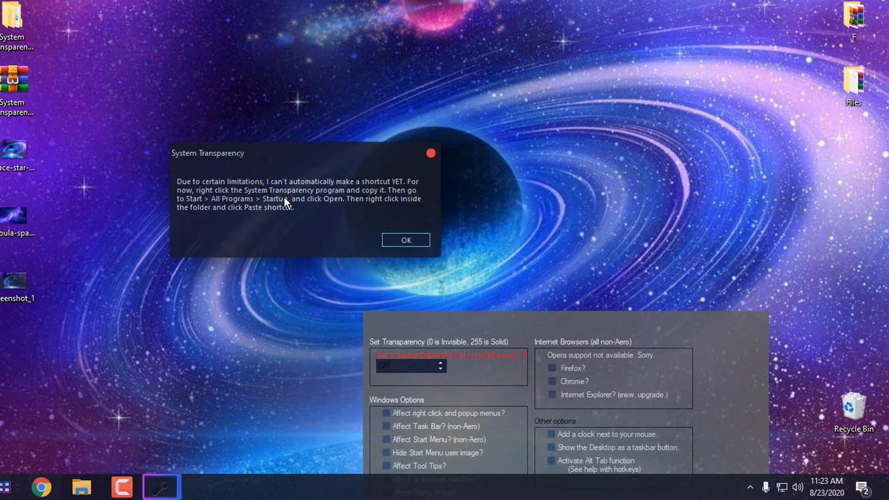
mouse_move(405, 221)
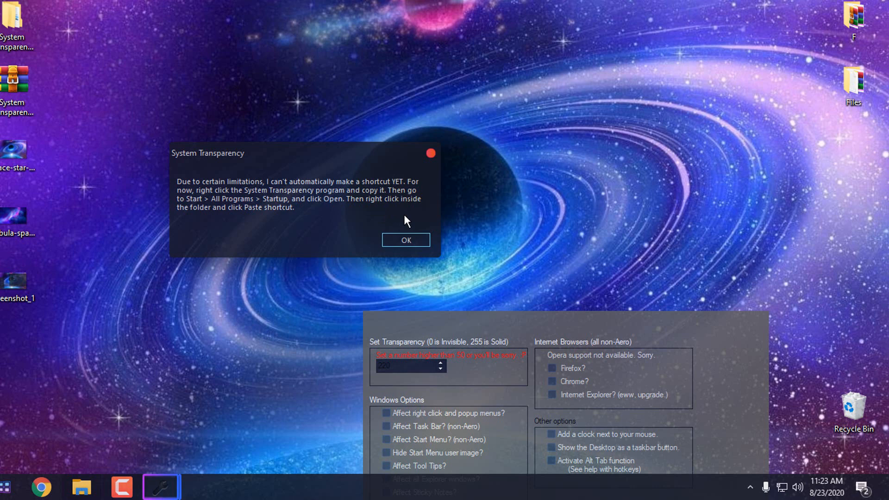
left_click(406, 240)
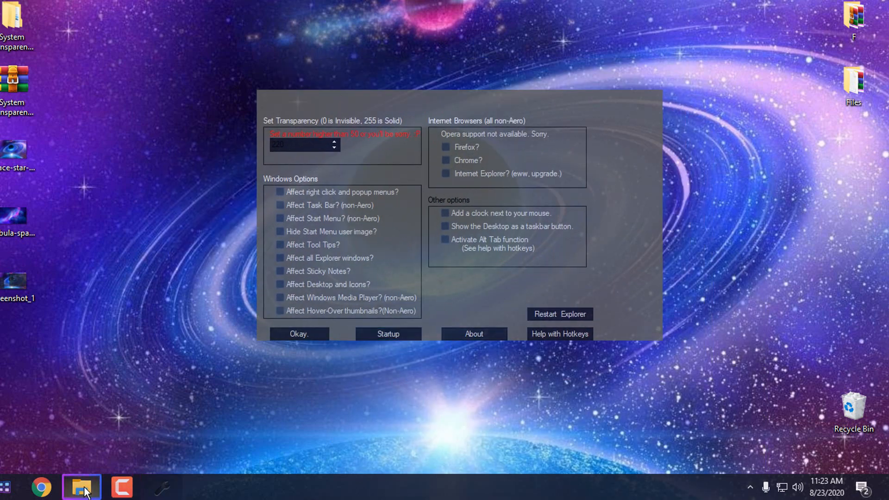
left_click(388, 334)
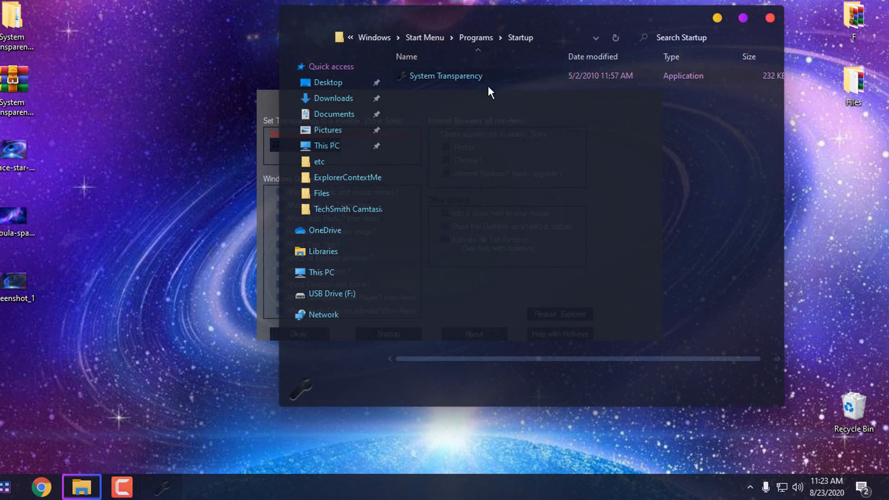
left_click(446, 75)
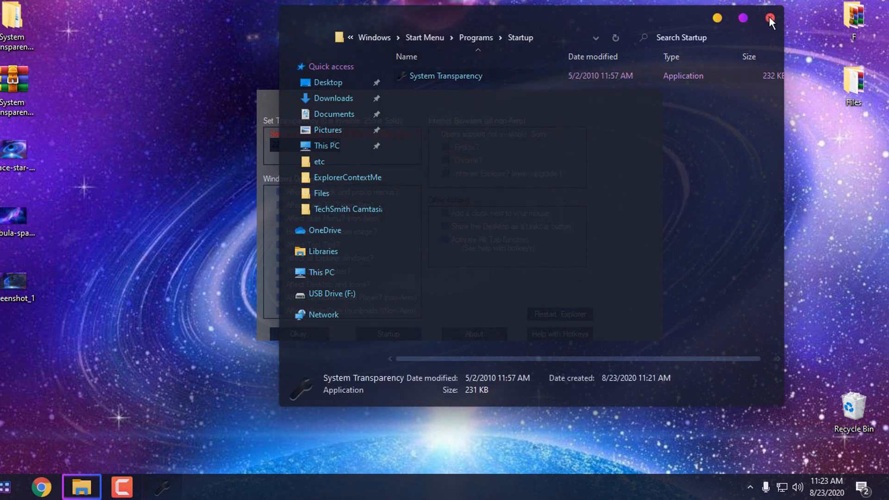
left_click(769, 19)
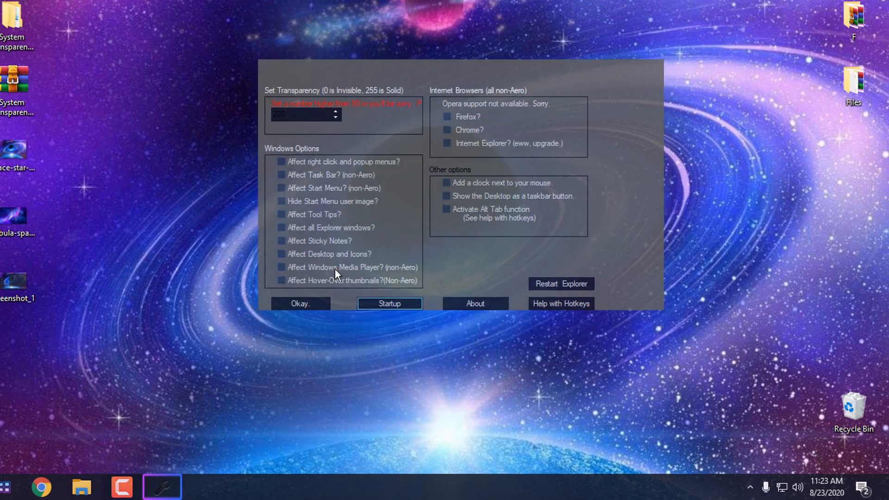
mouse_move(700, 169)
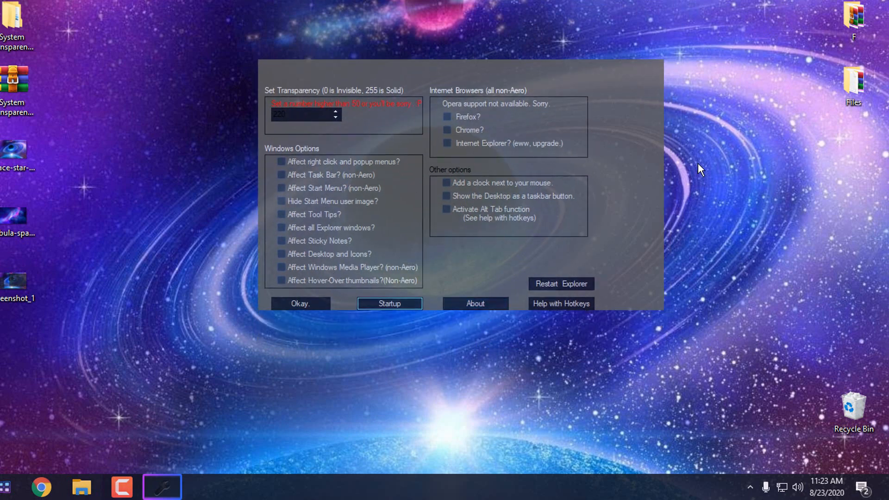
View This PC in a see-through Explorer window, maximize it over the galaxy wallpaper, then close it.
left_click(300, 303)
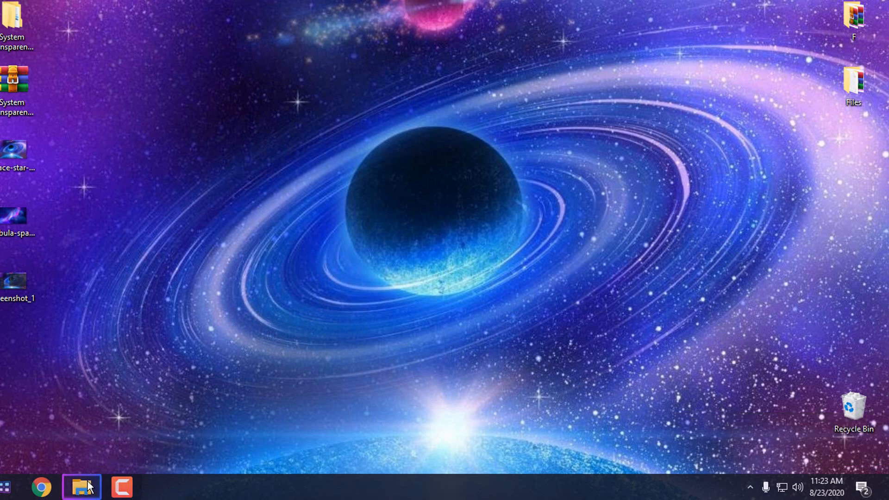
left_click(80, 486)
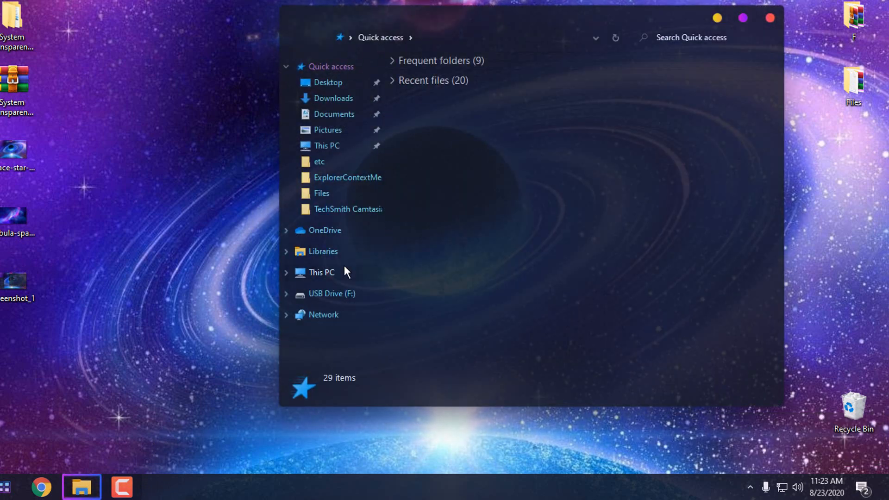
left_click(321, 272)
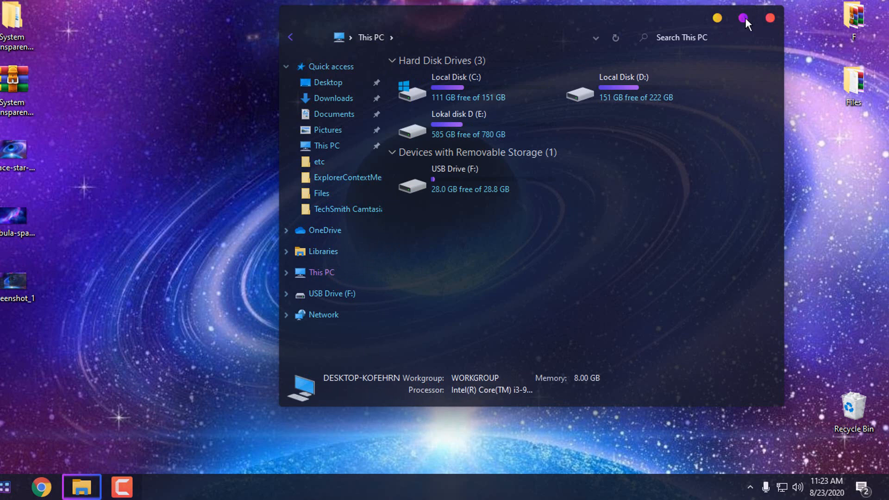
left_click(744, 18)
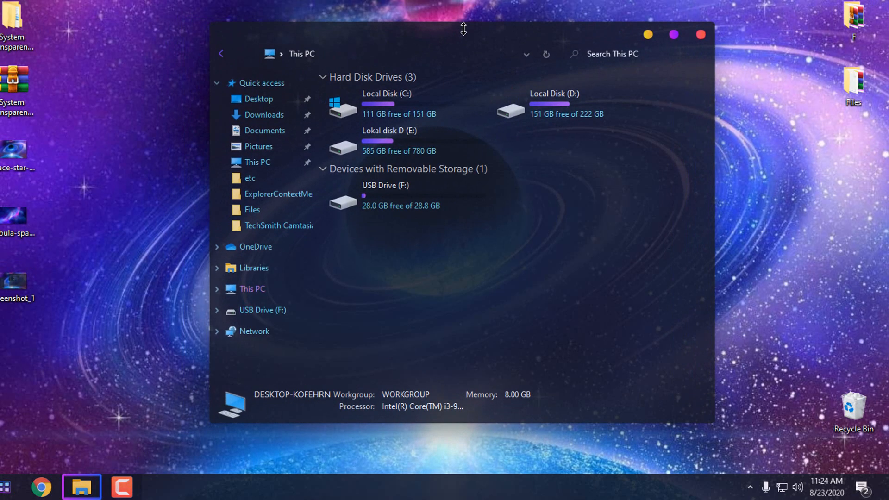
mouse_move(673, 37)
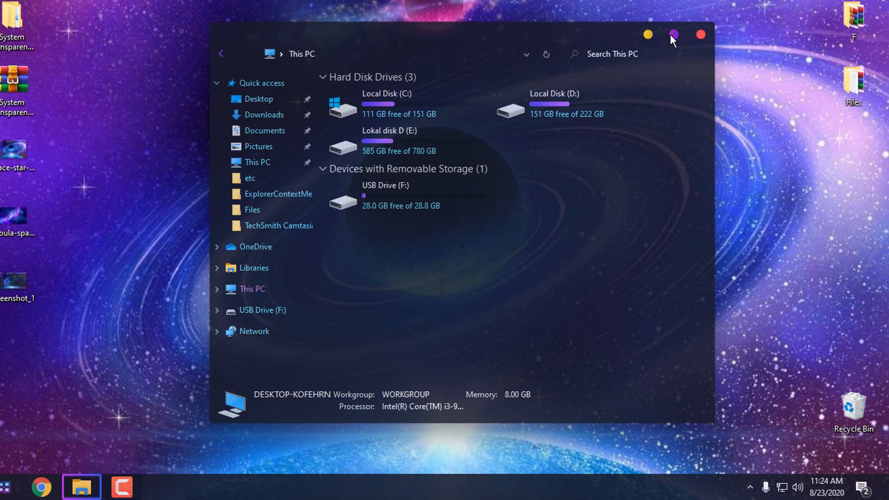
left_click(673, 35)
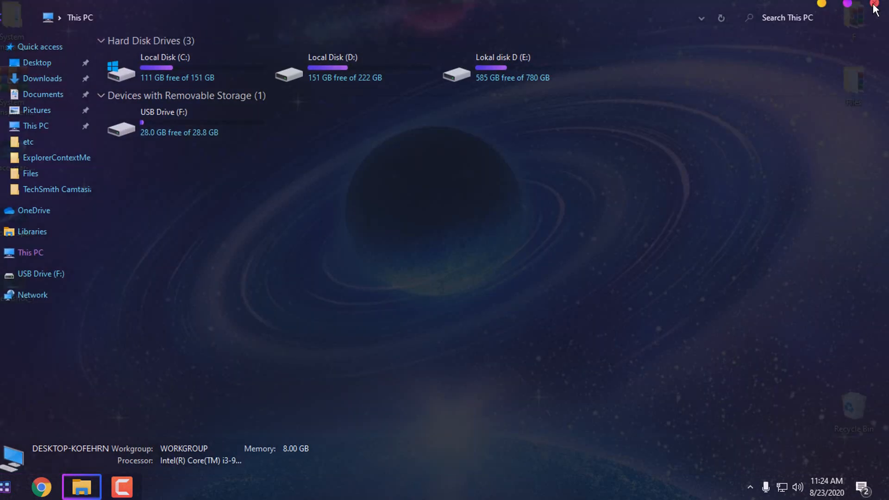
left_click(875, 9)
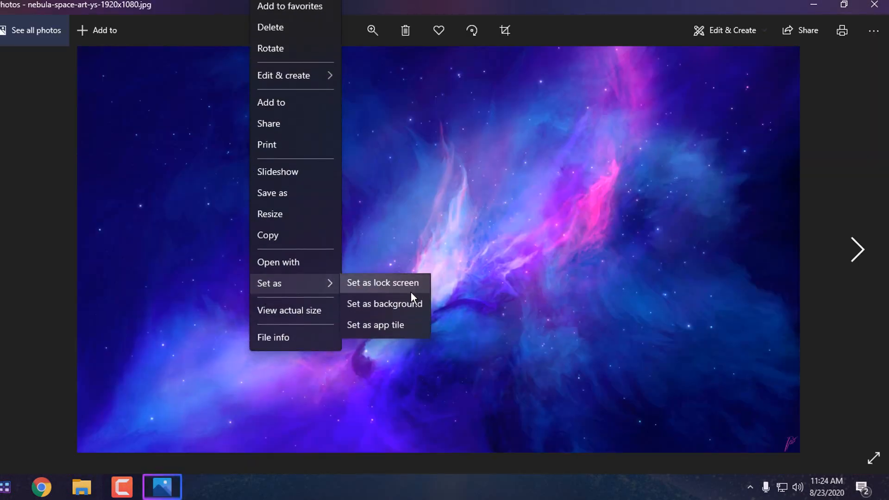
Set the nebula image as desktop background from Photos and reopen This PC over it.
left_click(384, 304)
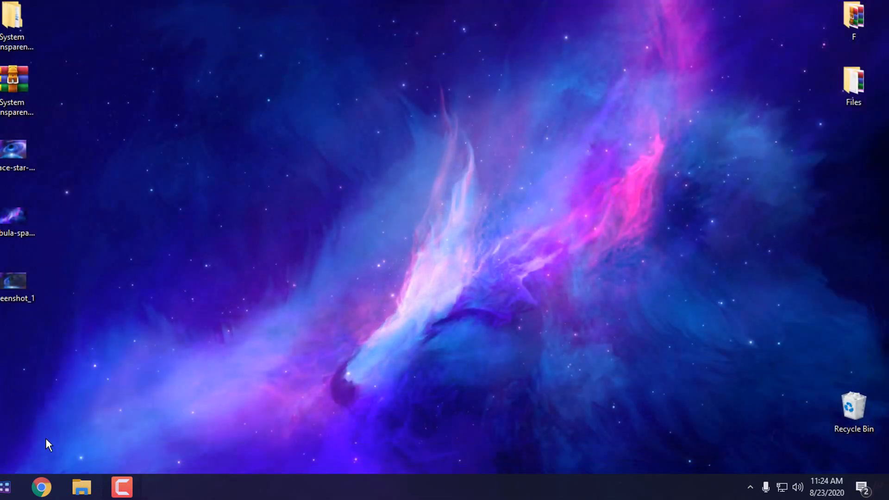
left_click(82, 486)
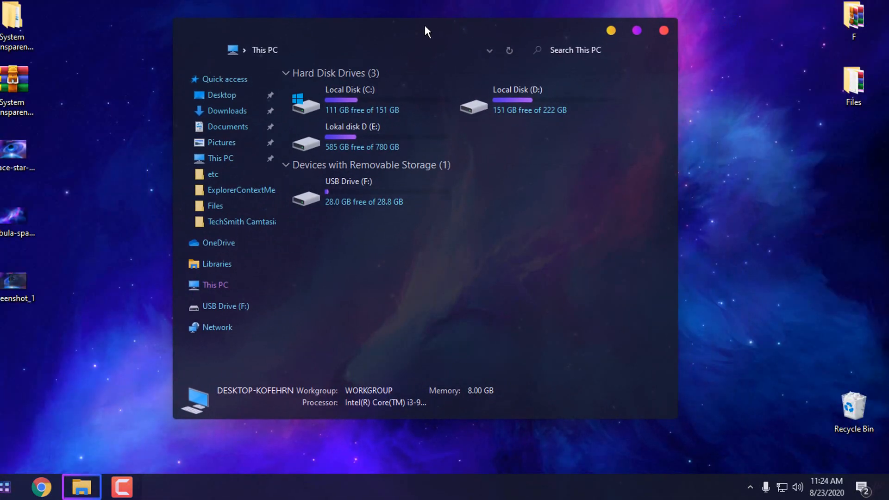
From the tray's Window Settings, apply transparency 150 to make This PC more see-through.
right_click(749, 435)
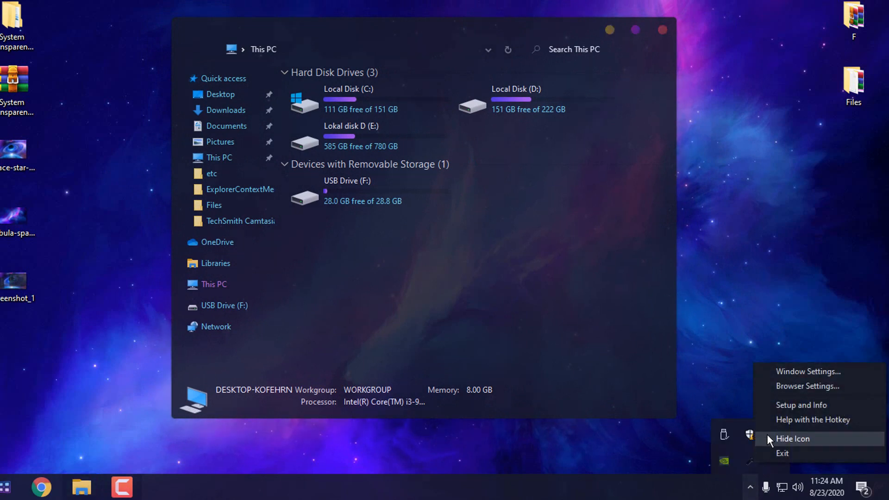
left_click(807, 371)
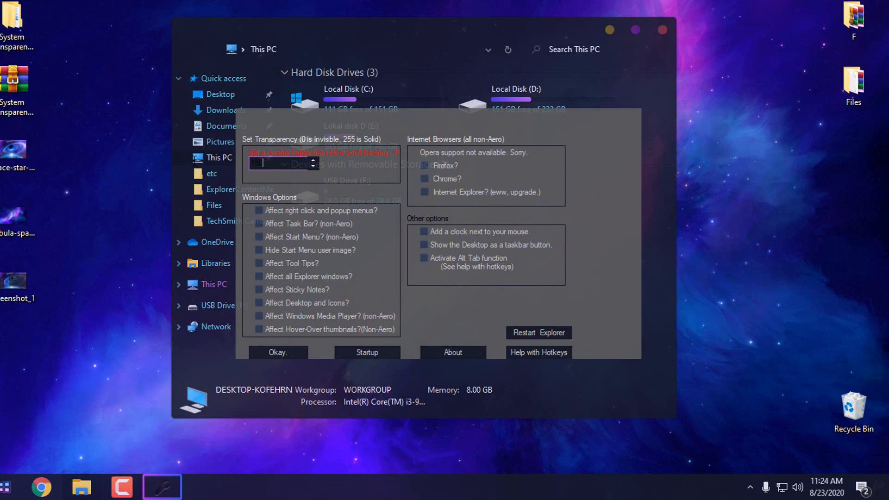
left_click(278, 352)
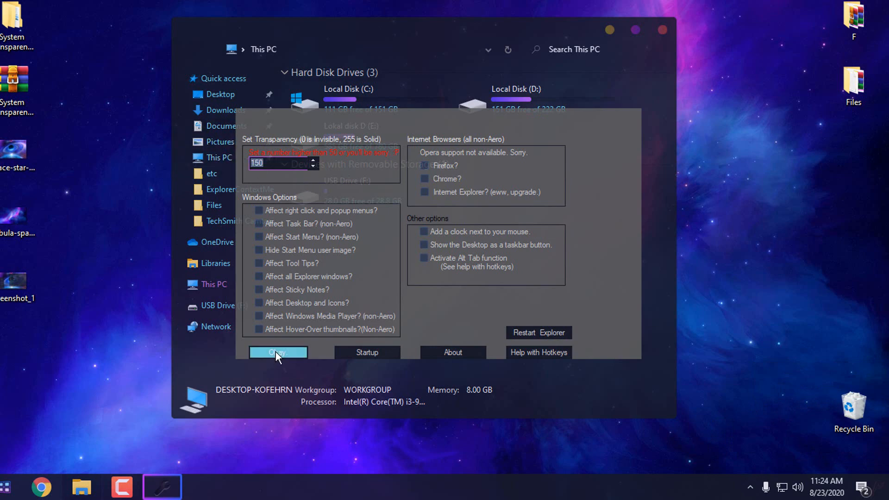
left_click(277, 352)
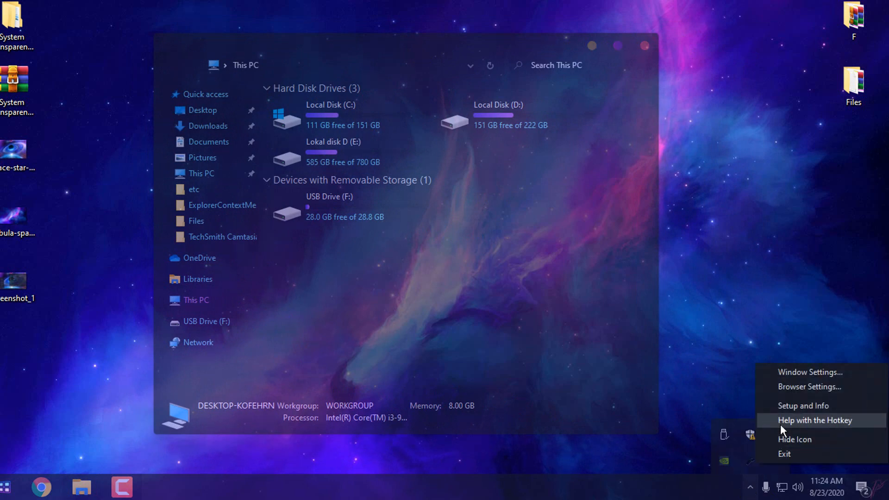
left_click(810, 372)
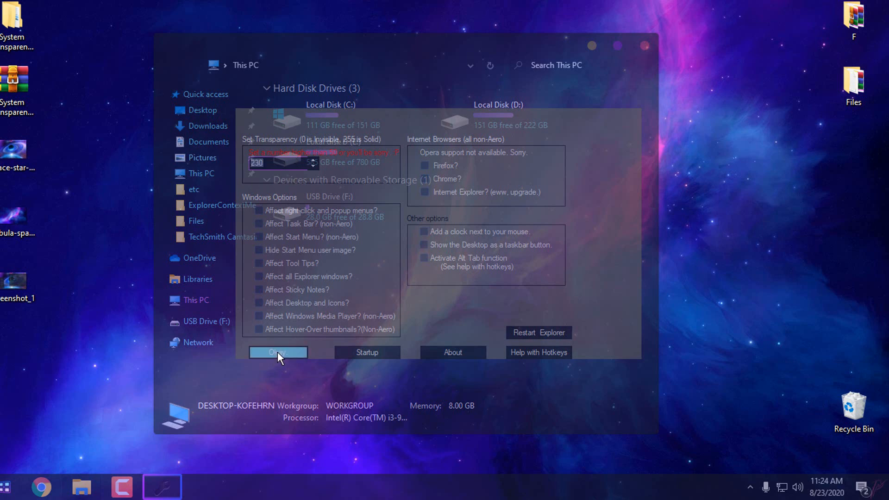
Apply transparency 230 so the This PC window becomes nearly solid.
left_click(278, 351)
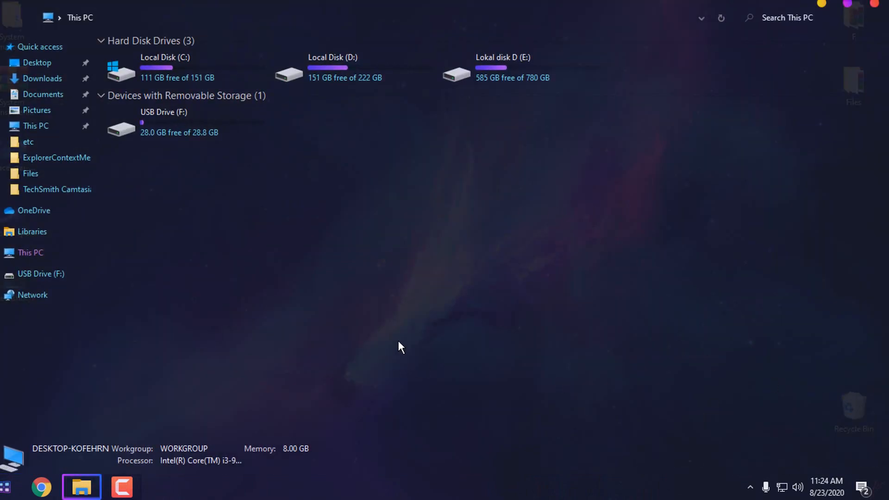
mouse_move(357, 221)
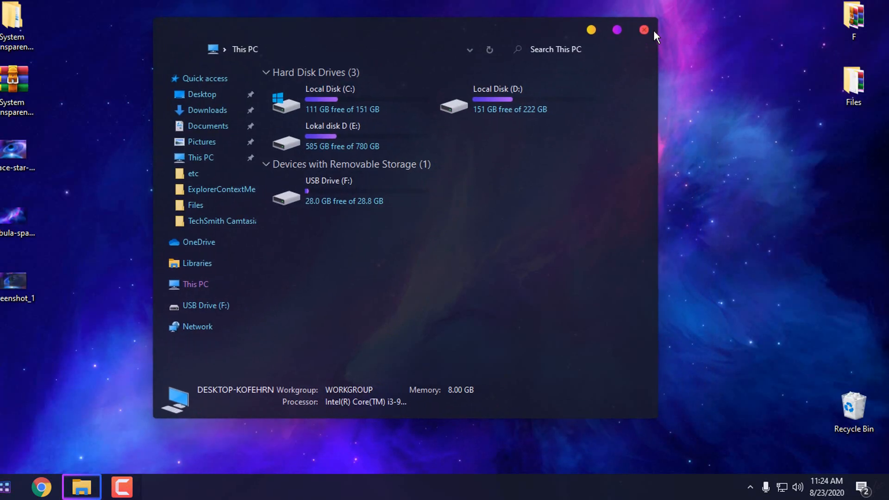
mouse_move(644, 30)
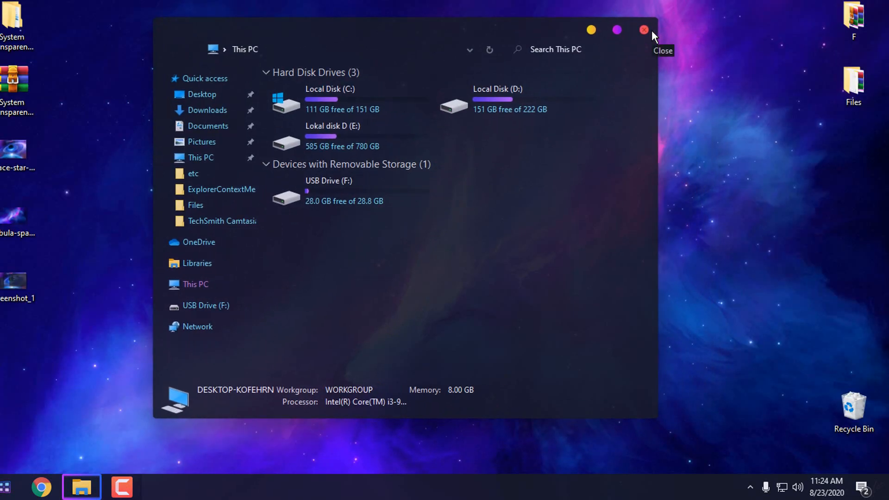
Close the This PC window, leaving the nebula wallpaper desktop.
left_click(643, 30)
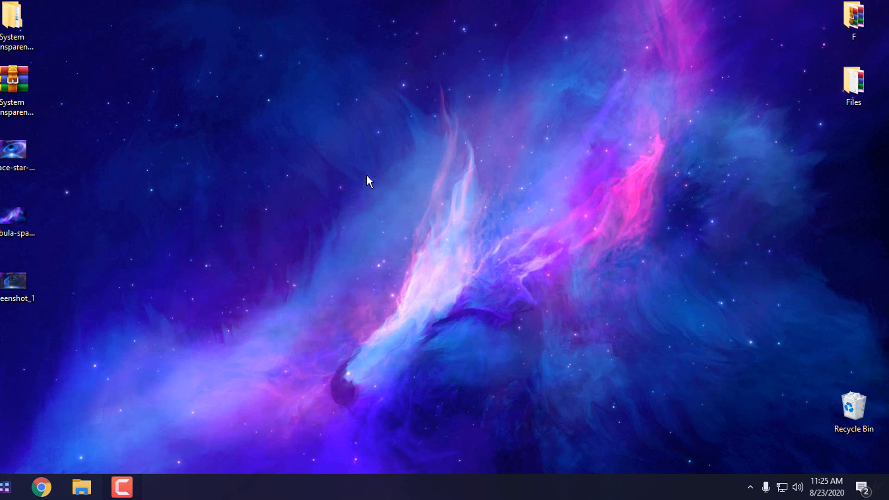
mouse_move(210, 412)
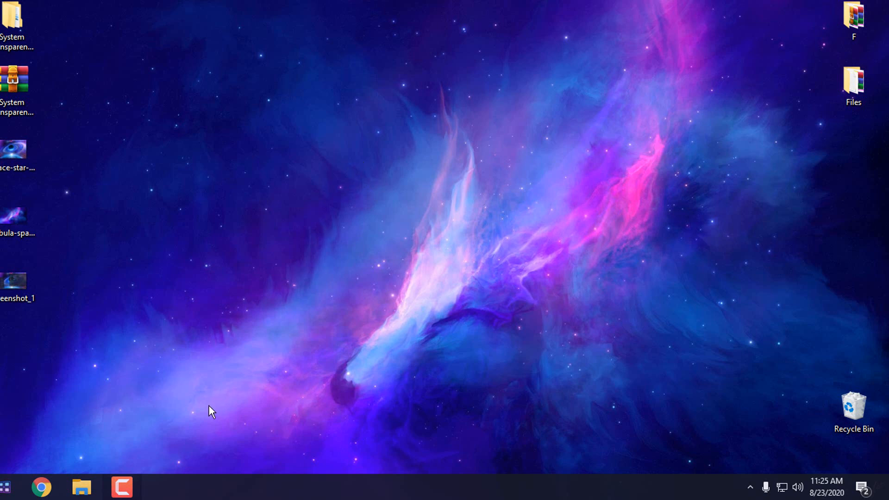